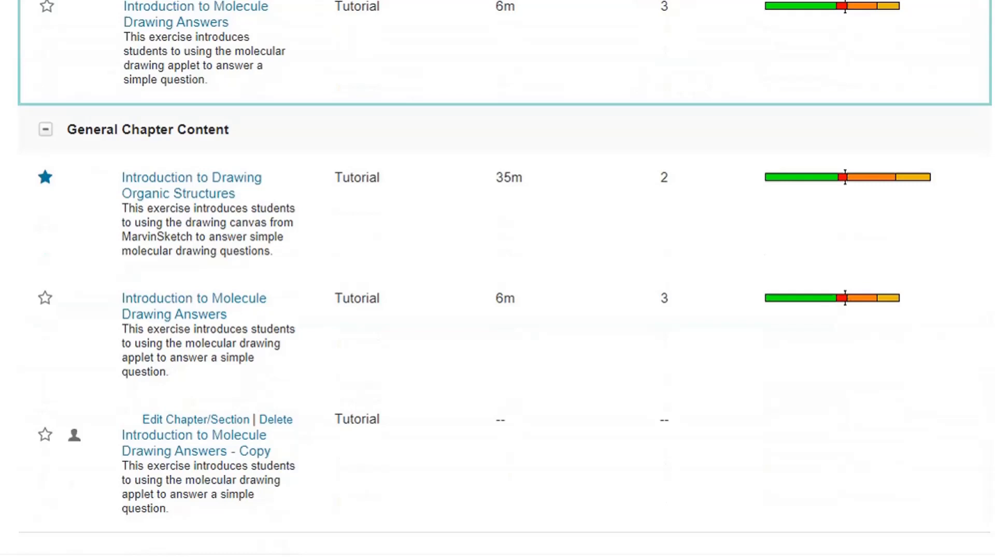
# Create a new item with answer type 'chemical drawing - skeletal'.
pyautogui.scroll(-3)
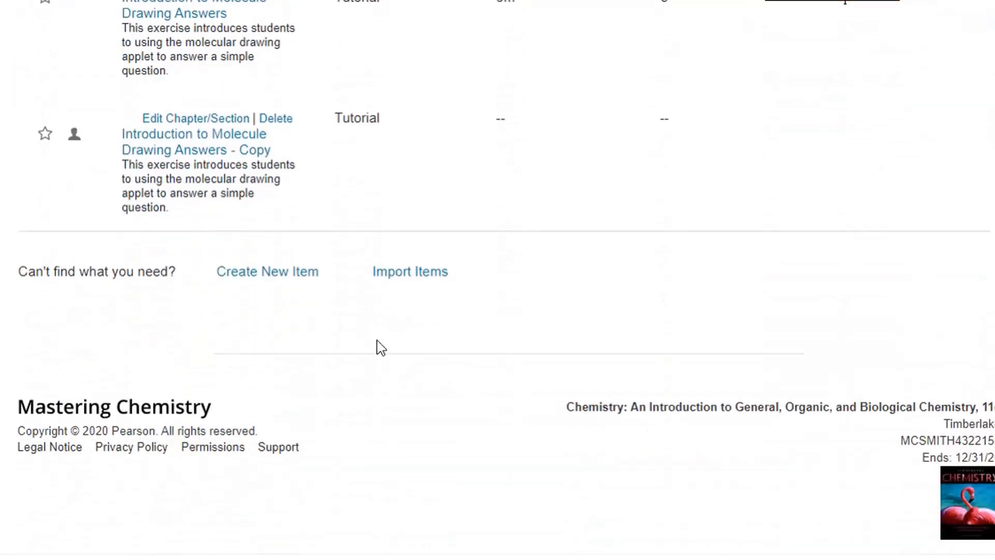
pyautogui.moveTo(266, 272)
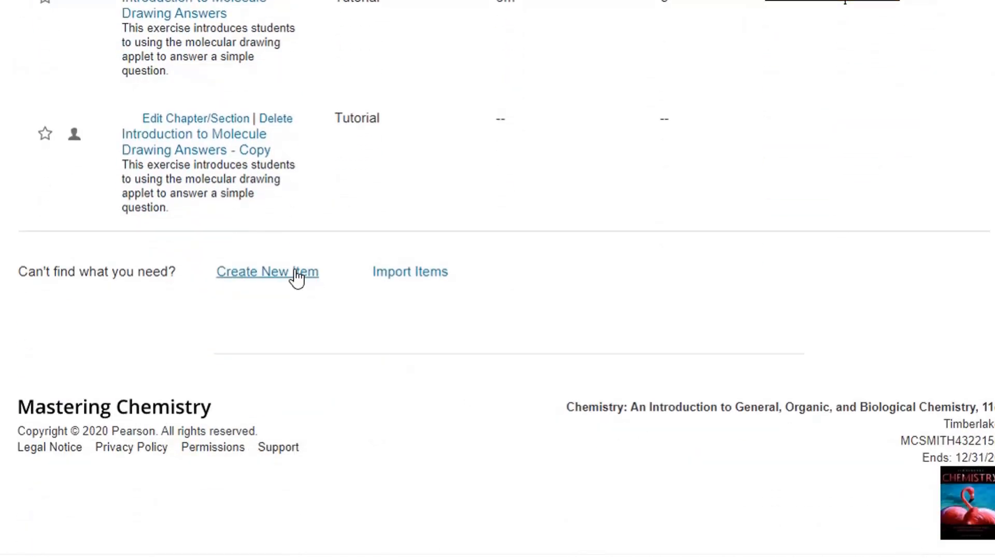
pyautogui.click(266, 271)
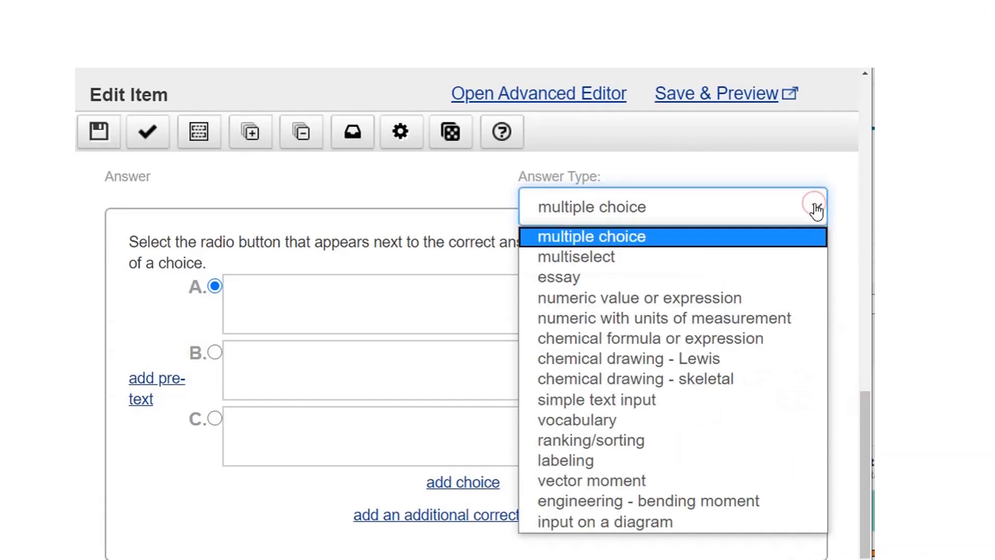
pyautogui.click(634, 379)
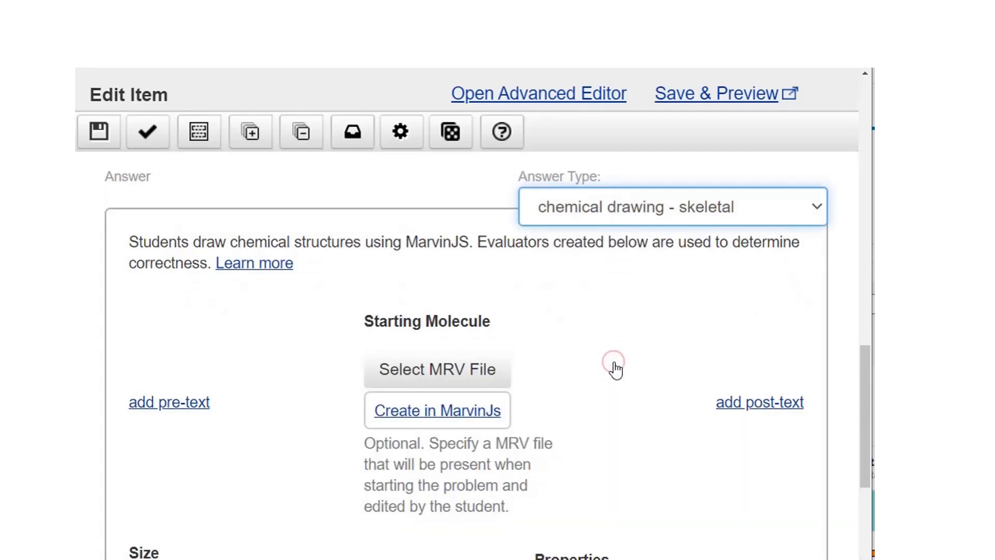
pyautogui.moveTo(449, 380)
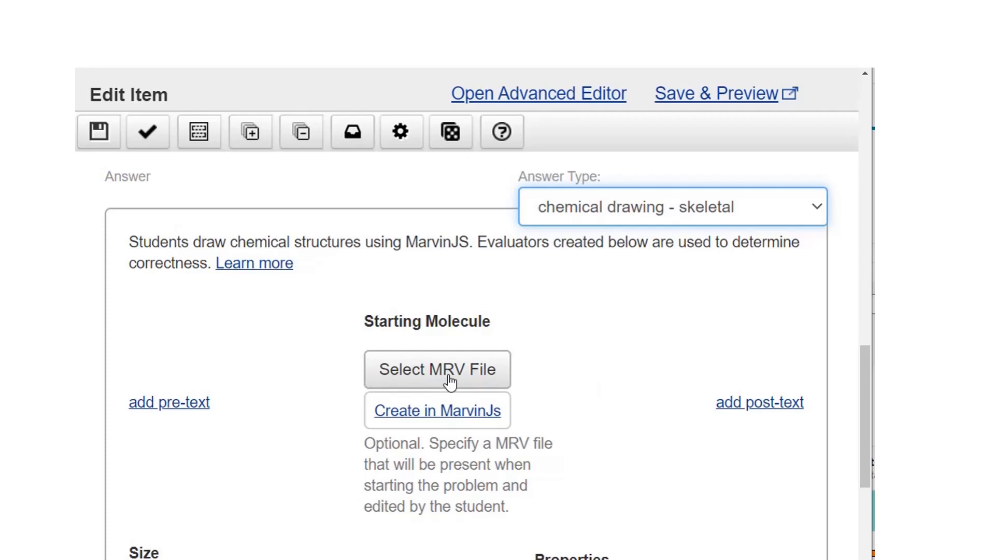
pyautogui.moveTo(451, 405)
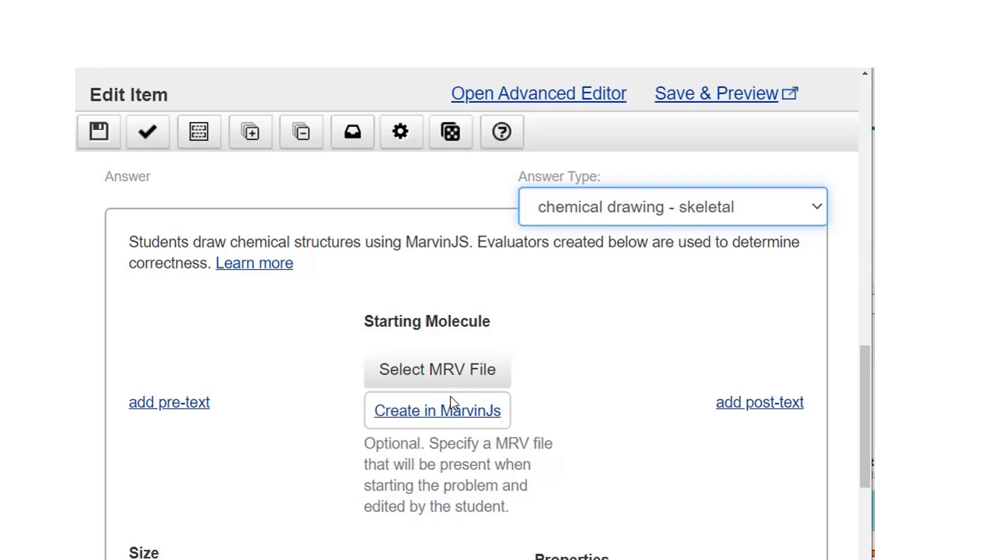
pyautogui.scroll(-3)
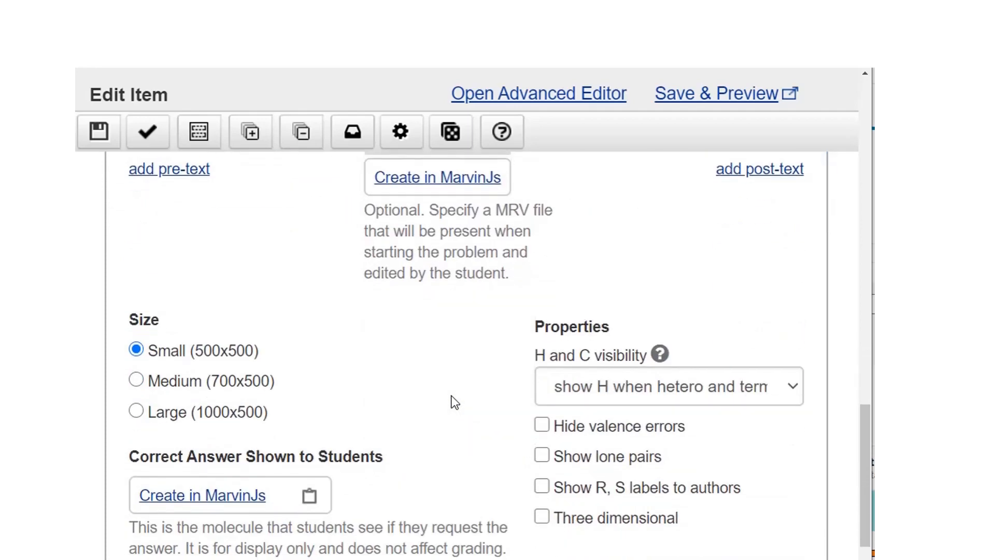
pyautogui.scroll(-3)
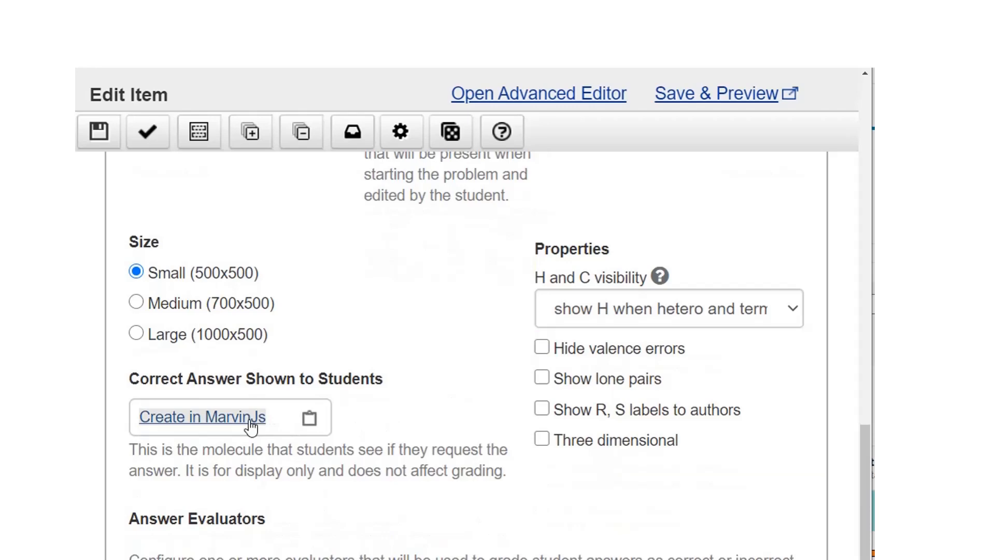
# Draw an octane chain with a methyl on C3 in MarvinJs as the shown answer and copy it.
pyautogui.click(202, 417)
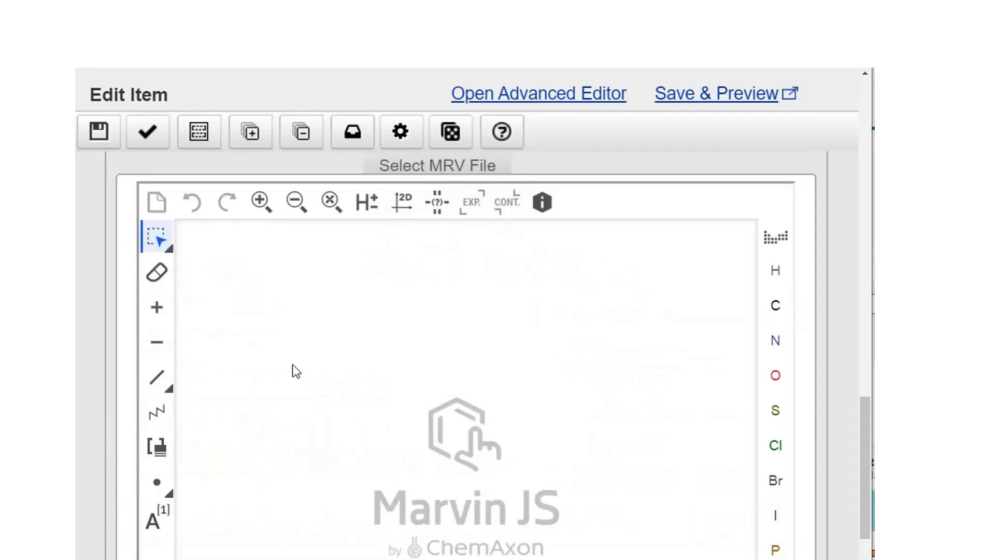
pyautogui.click(157, 377)
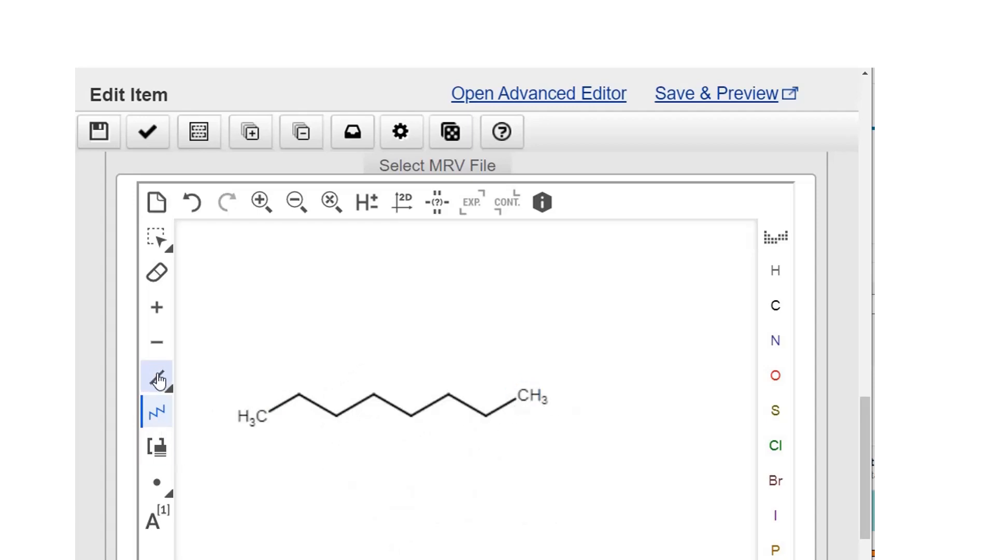
pyautogui.click(335, 416)
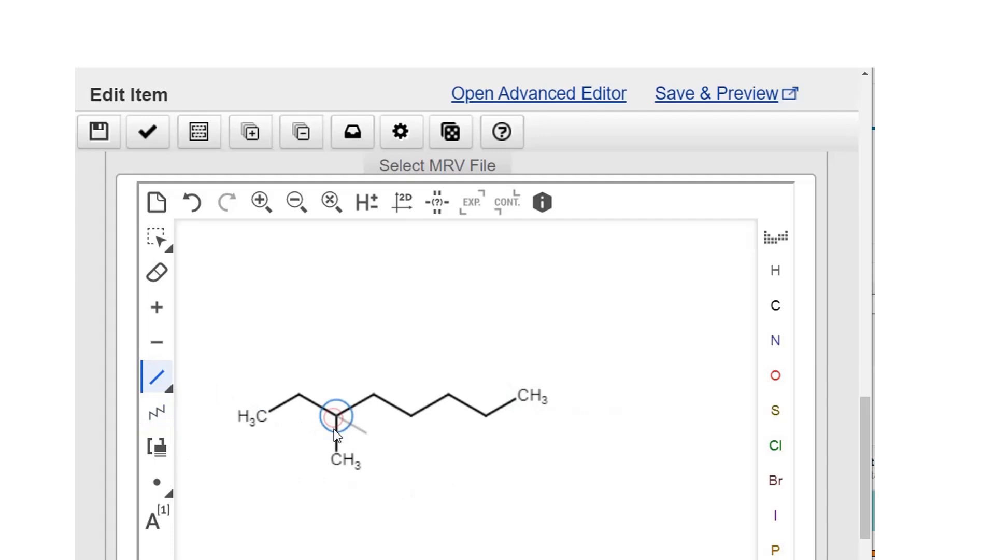
pyautogui.click(157, 237)
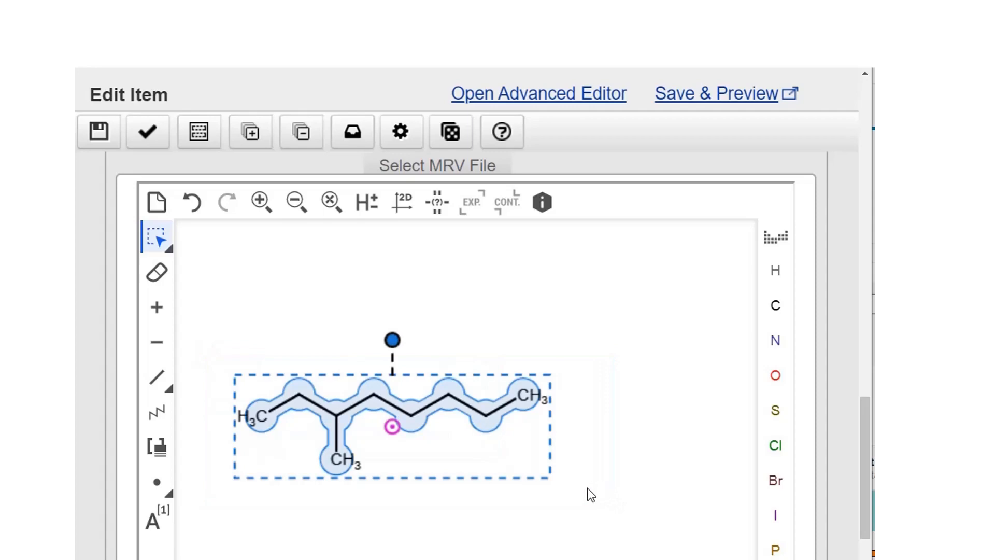
pyautogui.scroll(-3)
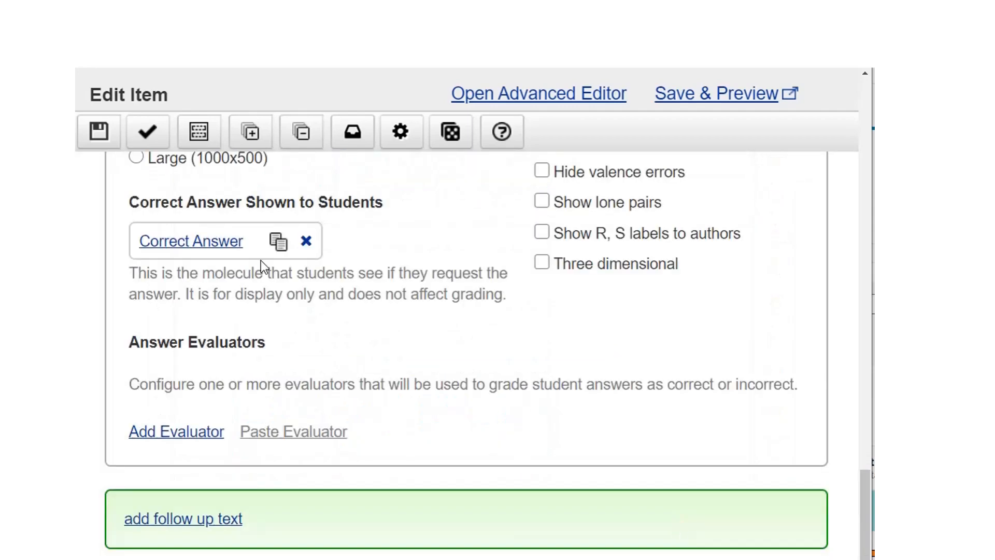
pyautogui.moveTo(278, 242)
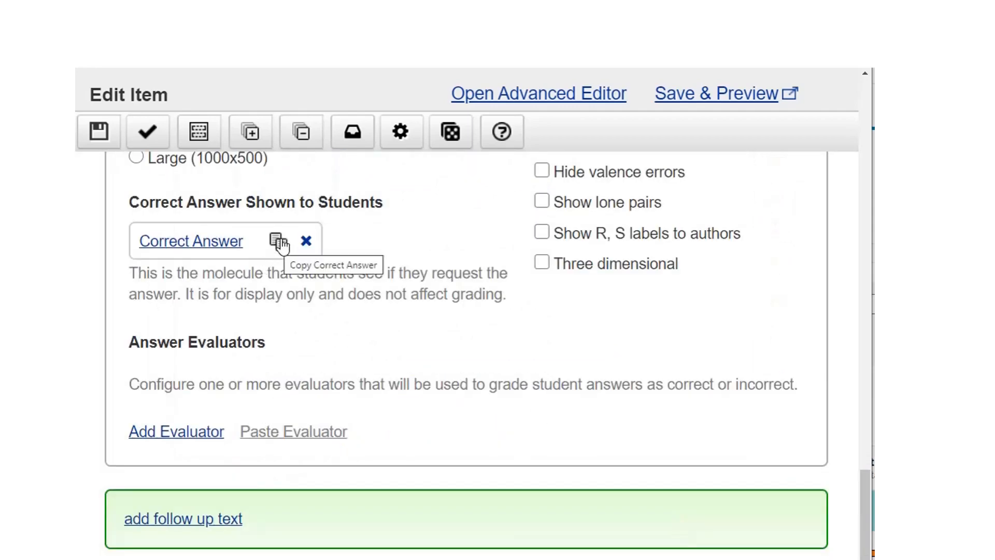
pyautogui.click(278, 242)
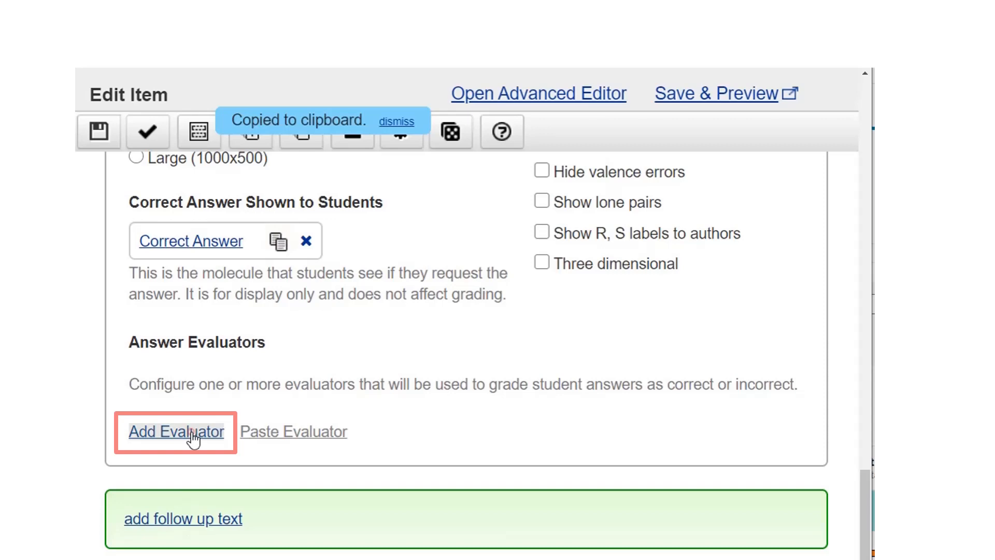
# Add an expressionOchemEvalIs evaluator grading the only compound as correct.
pyautogui.click(177, 432)
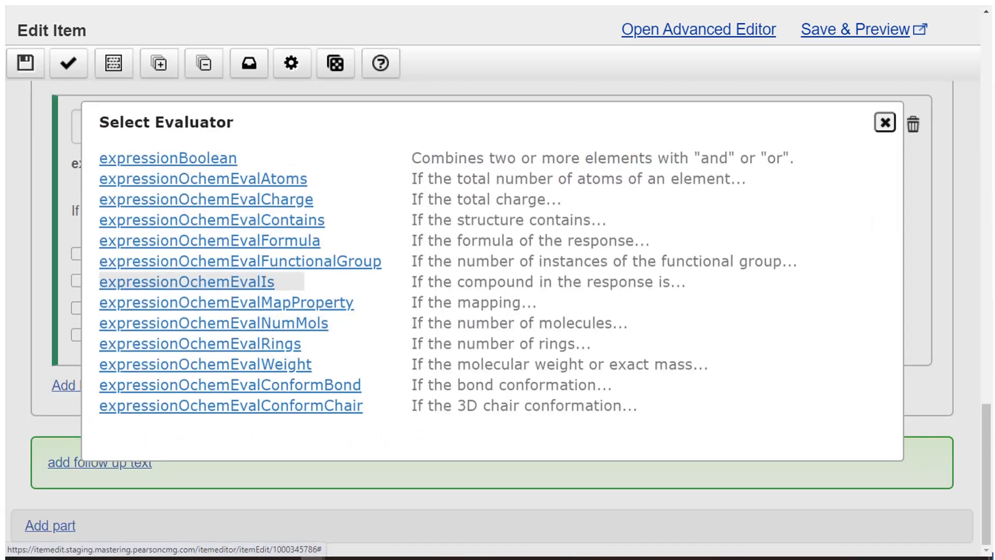
pyautogui.moveTo(206, 199)
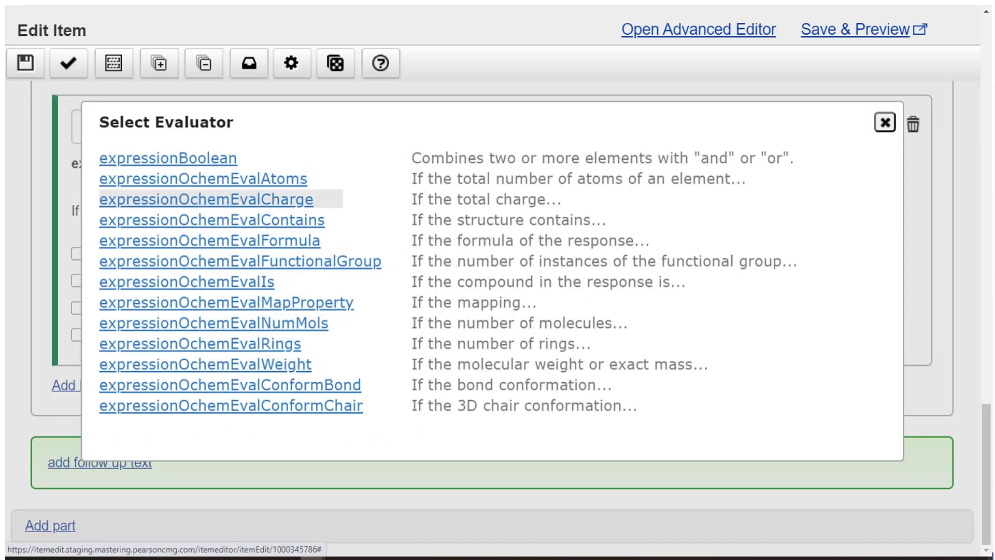
pyautogui.moveTo(185, 281)
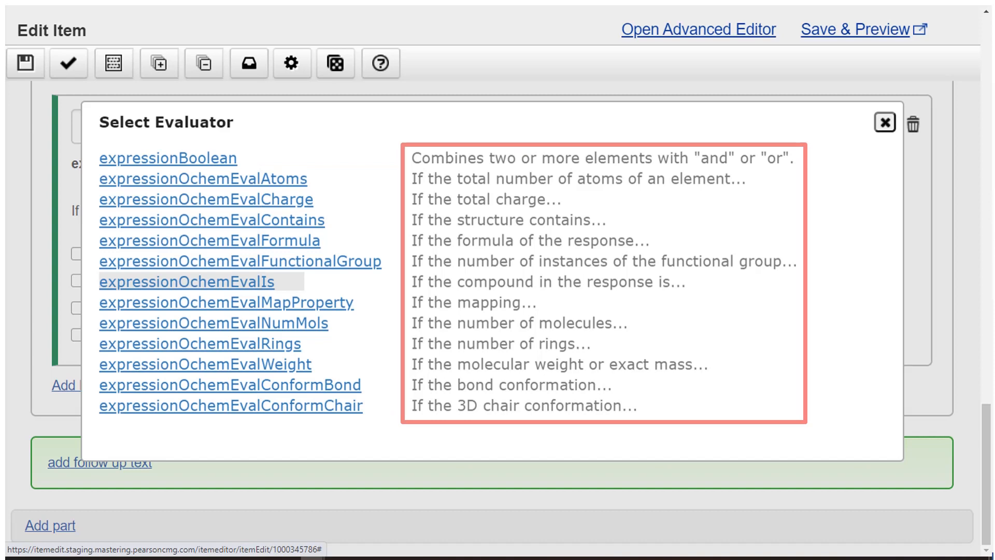
pyautogui.click(186, 281)
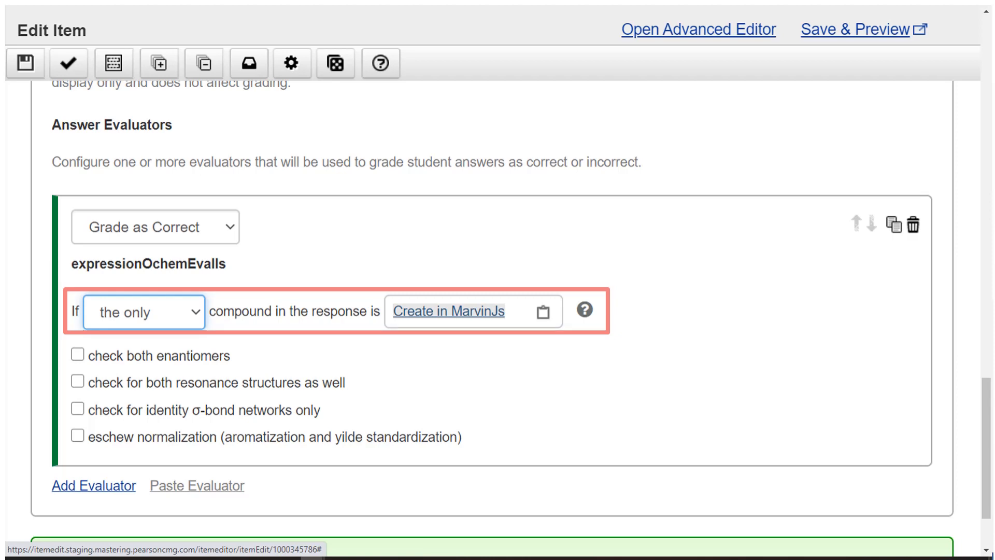
# Paste the structure into the evaluator and rename its compound to 3-methyloctane.
pyautogui.scroll(-3)
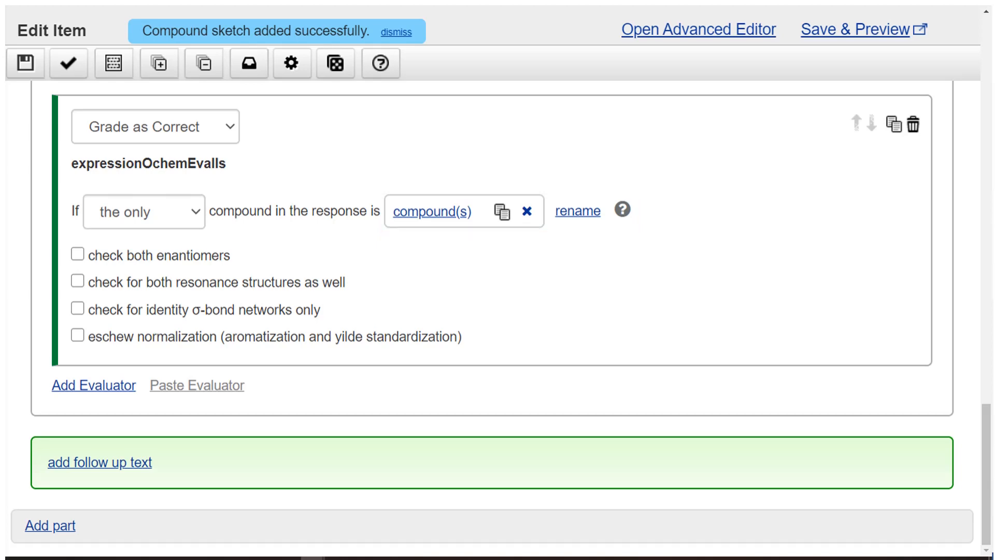
pyautogui.click(577, 211)
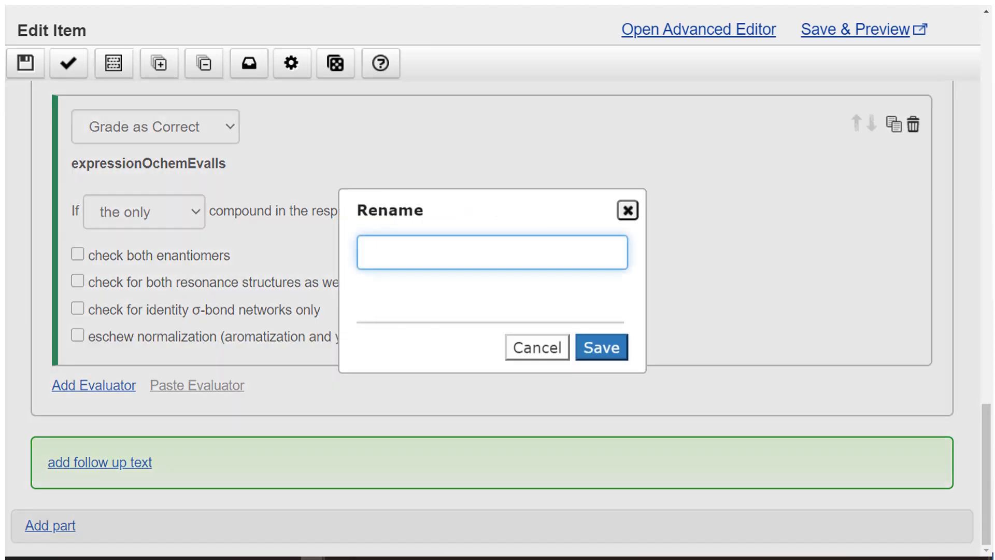
pyautogui.write('3-methyloctan')
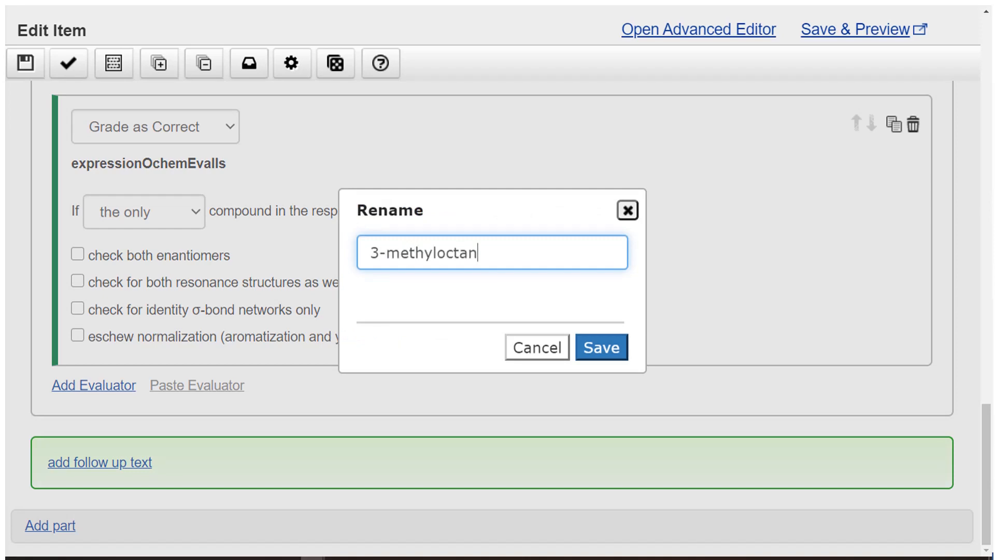
pyautogui.write('e')
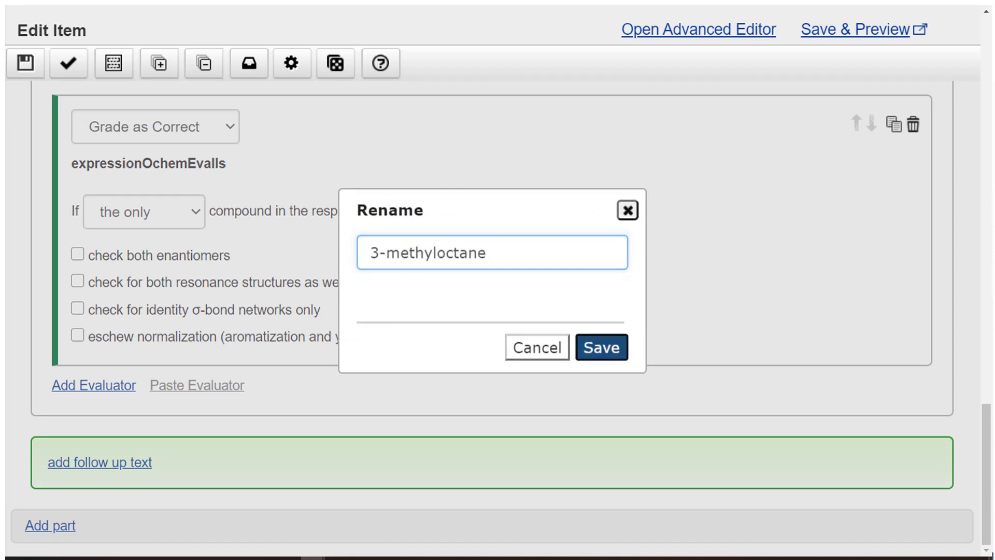
pyautogui.click(600, 348)
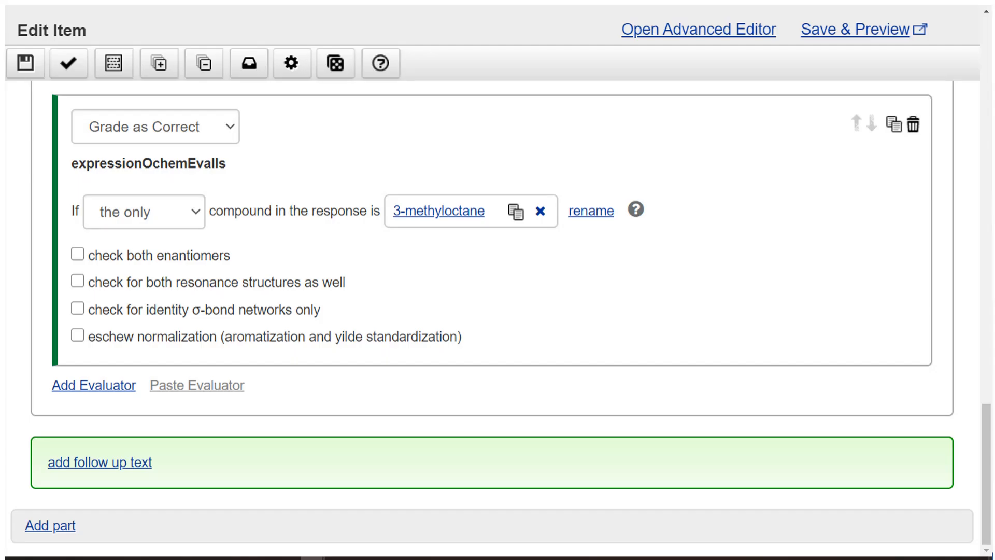
# Add an incorrect expressionOchemEvalIs check for 'the only' compound and start drawing 3-methylnonane.
pyautogui.click(93, 386)
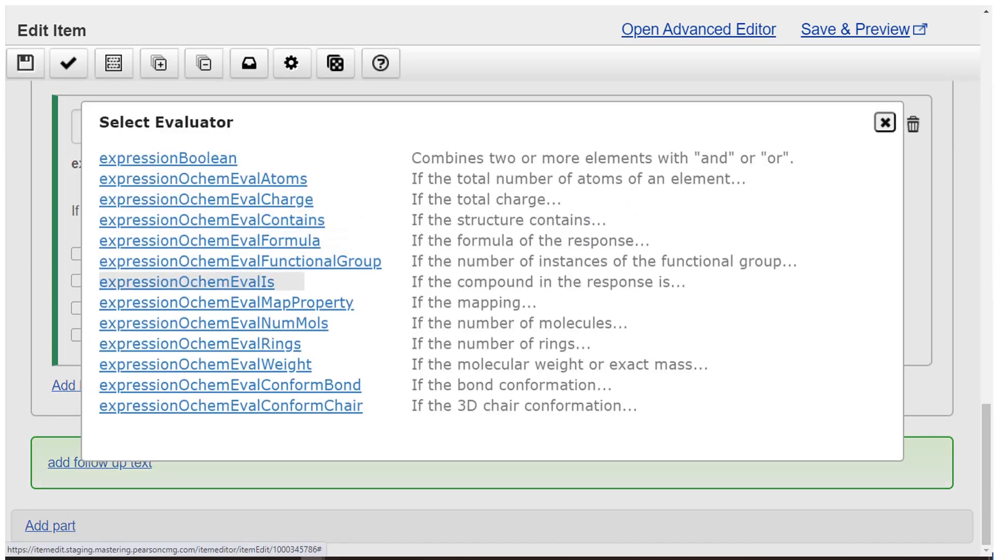
pyautogui.click(185, 281)
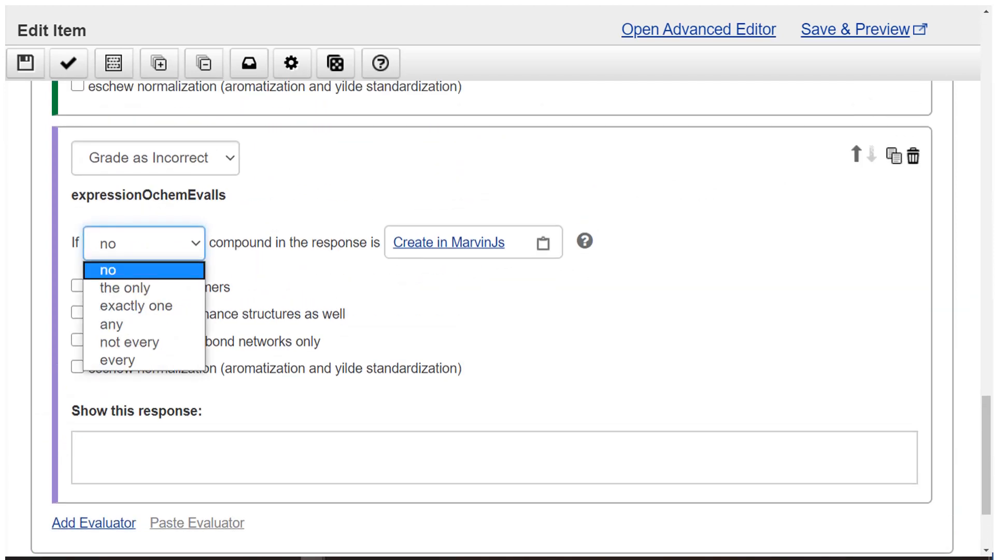
pyautogui.click(126, 287)
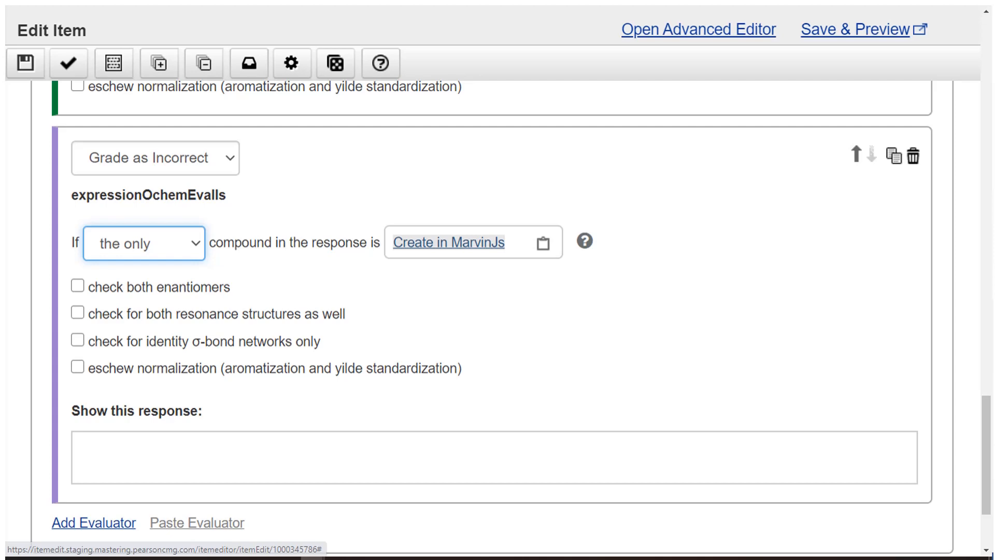
pyautogui.click(447, 241)
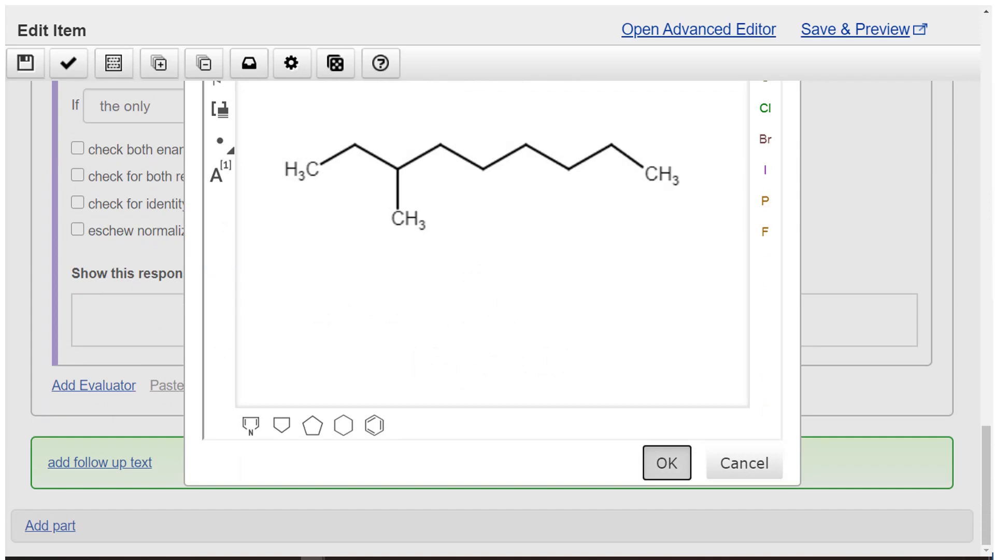
# Save the compound as 3-methylnonane with feedback 'You drew 3-methylnonane.'.
pyautogui.click(665, 462)
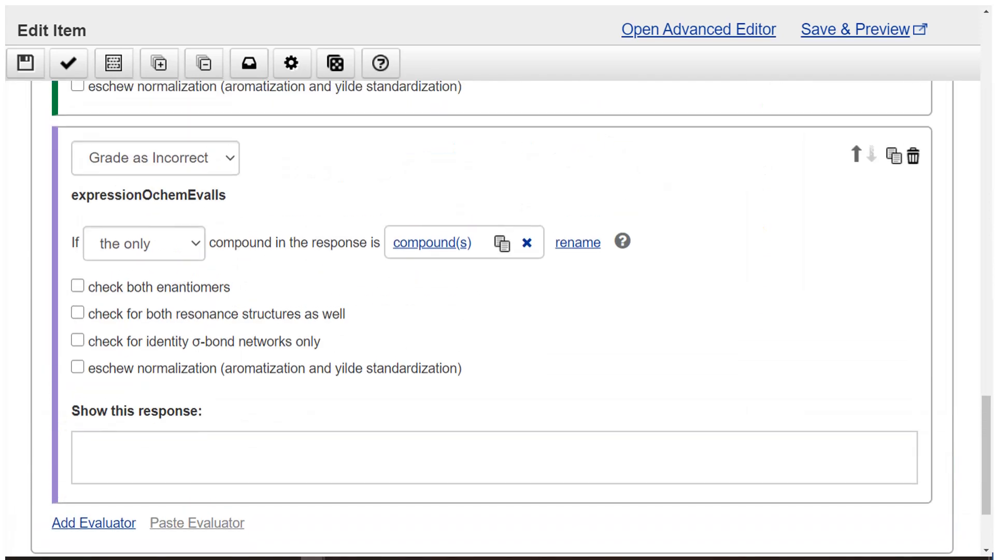
pyautogui.click(577, 243)
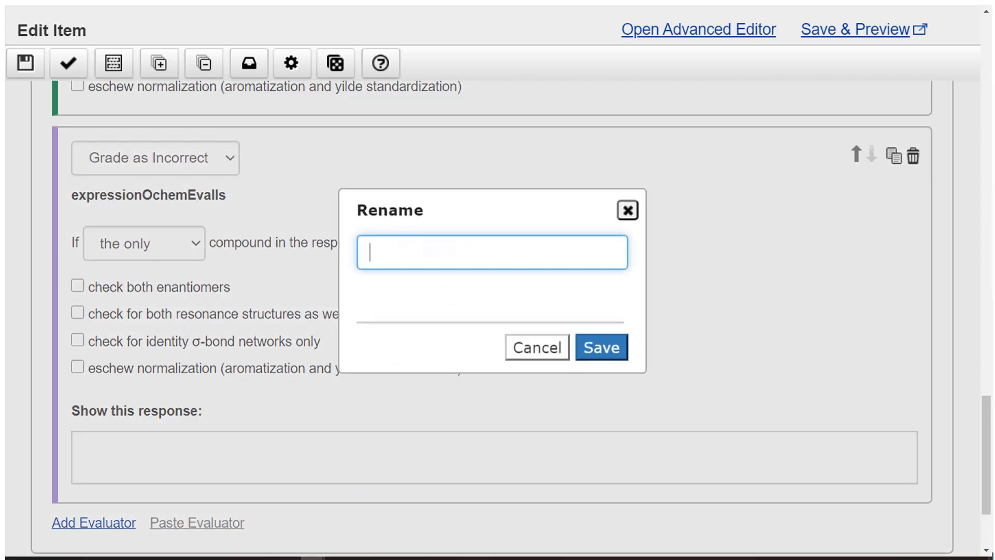
pyautogui.write('3-')
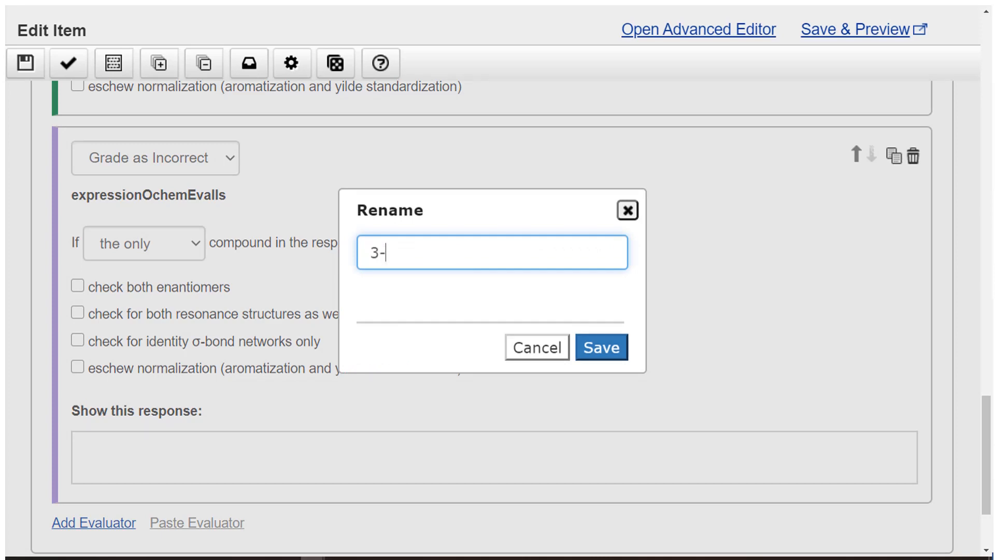
pyautogui.write('methylnon')
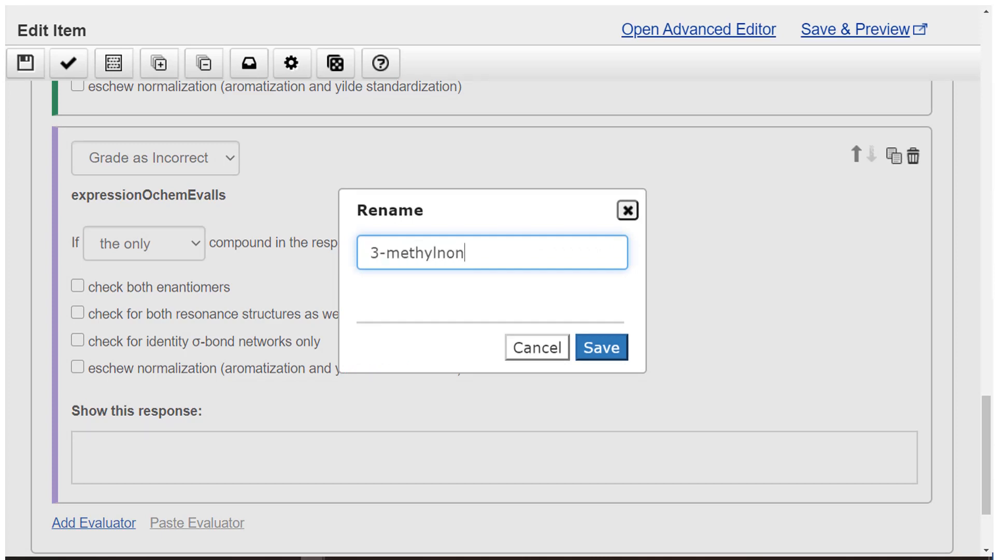
pyautogui.click(600, 347)
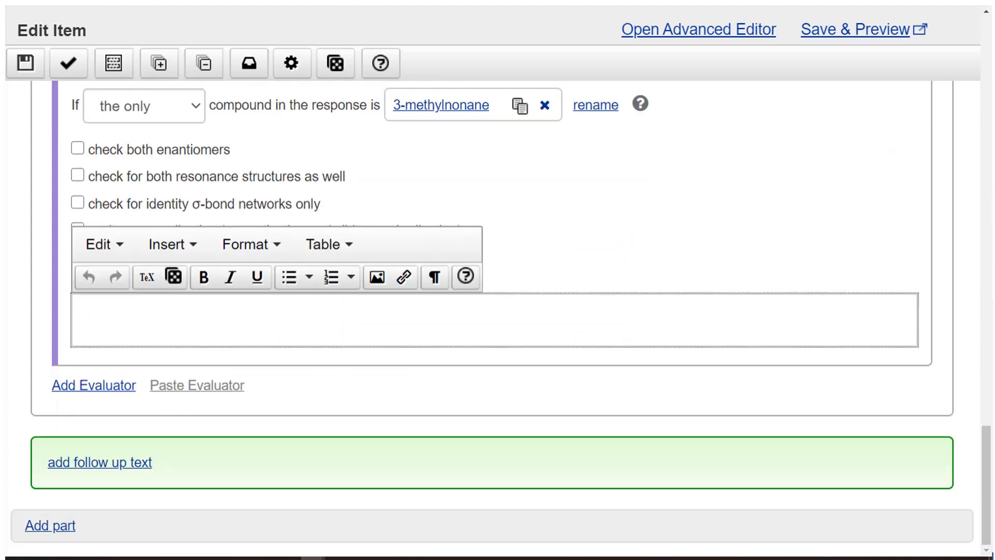
pyautogui.write('You drew 3-methylnonane.')
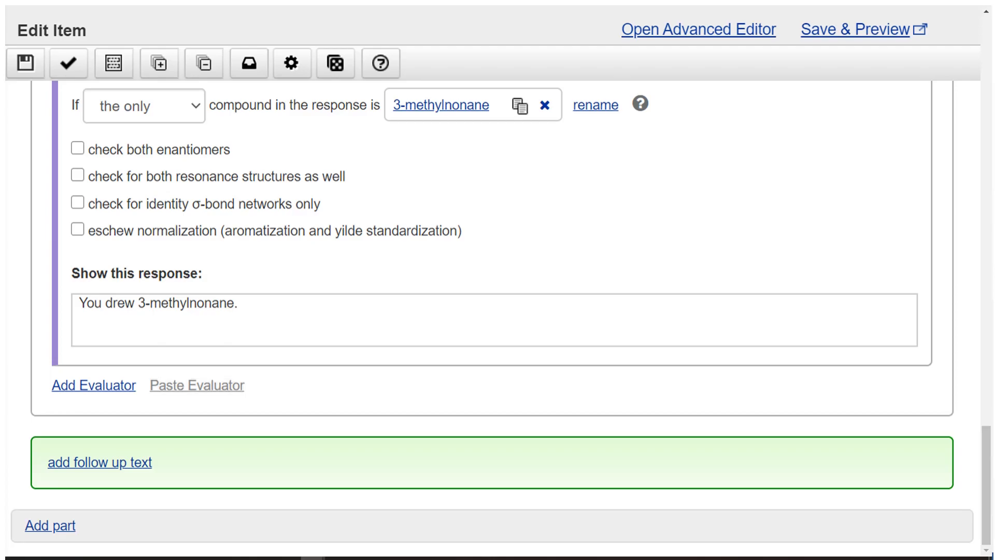
pyautogui.click(93, 385)
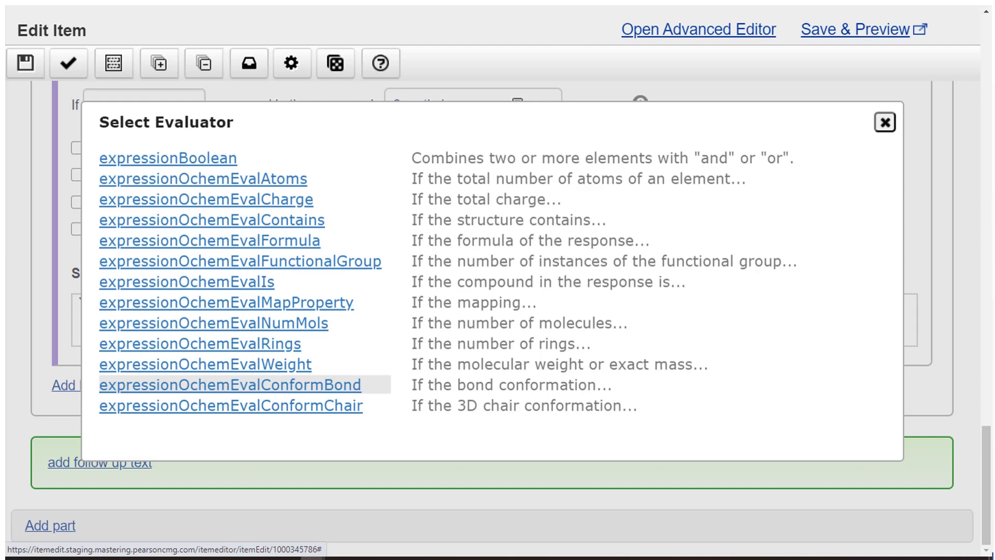
pyautogui.moveTo(209, 323)
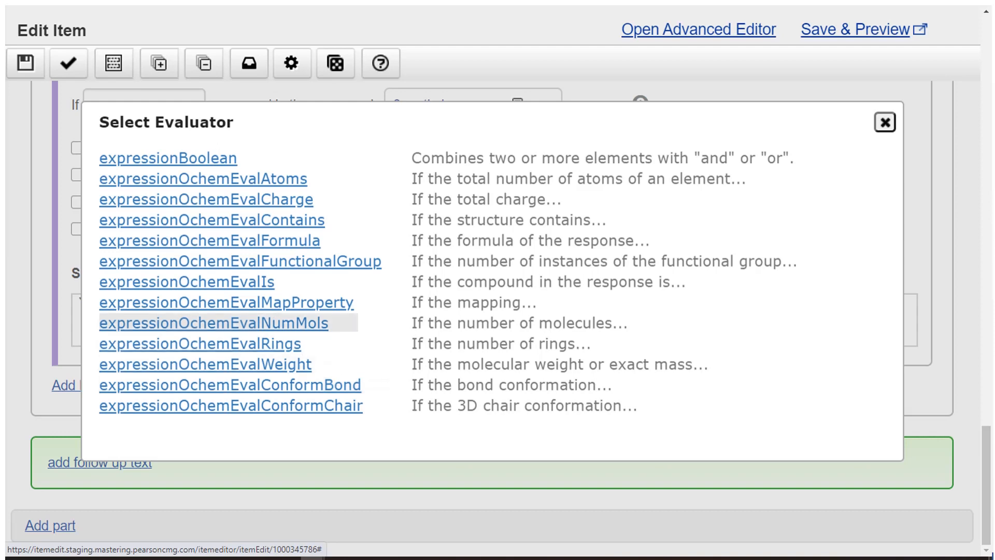
pyautogui.moveTo(199, 343)
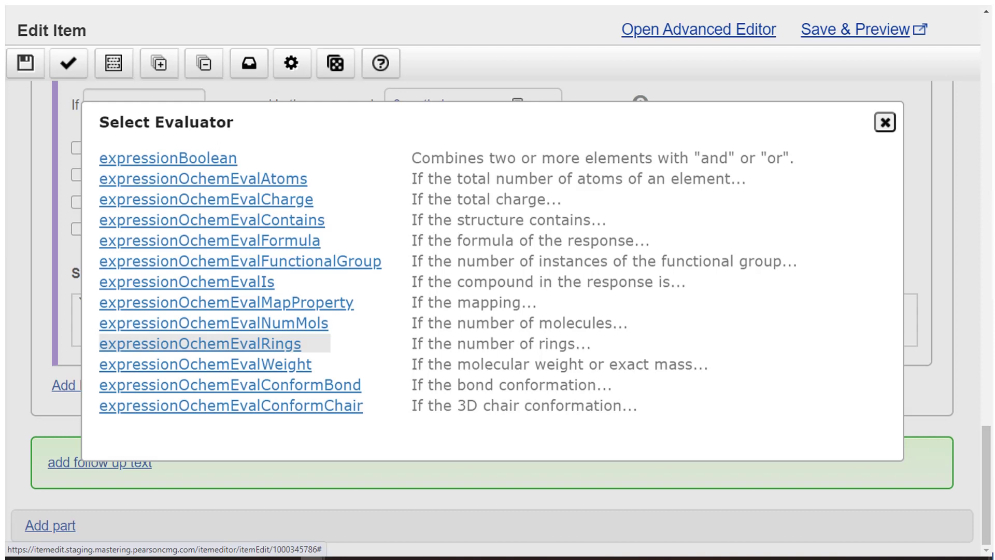
# Add a rings check for more than 0 rings with feedback 'There is no "cyclo-" in the name of this compound.'.
pyautogui.click(199, 343)
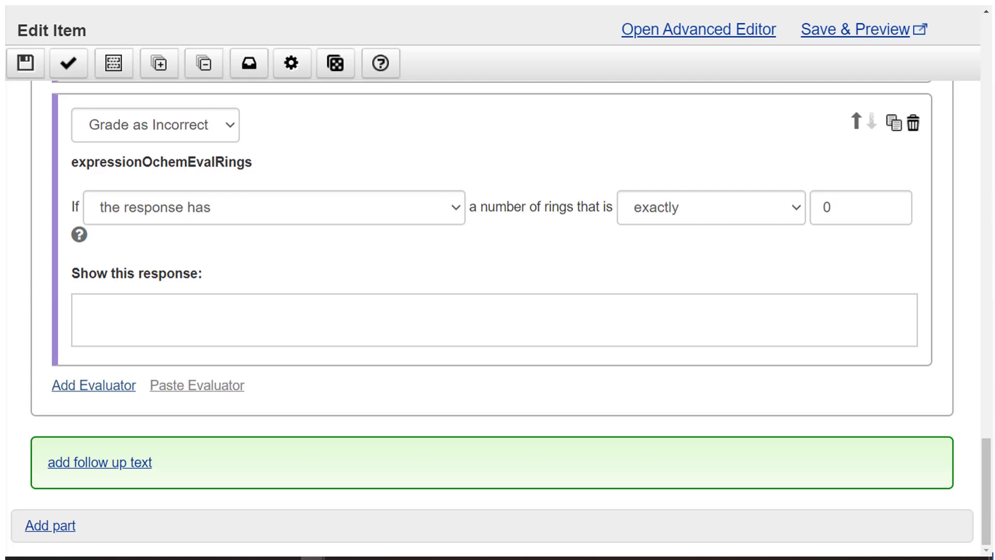
pyautogui.click(709, 208)
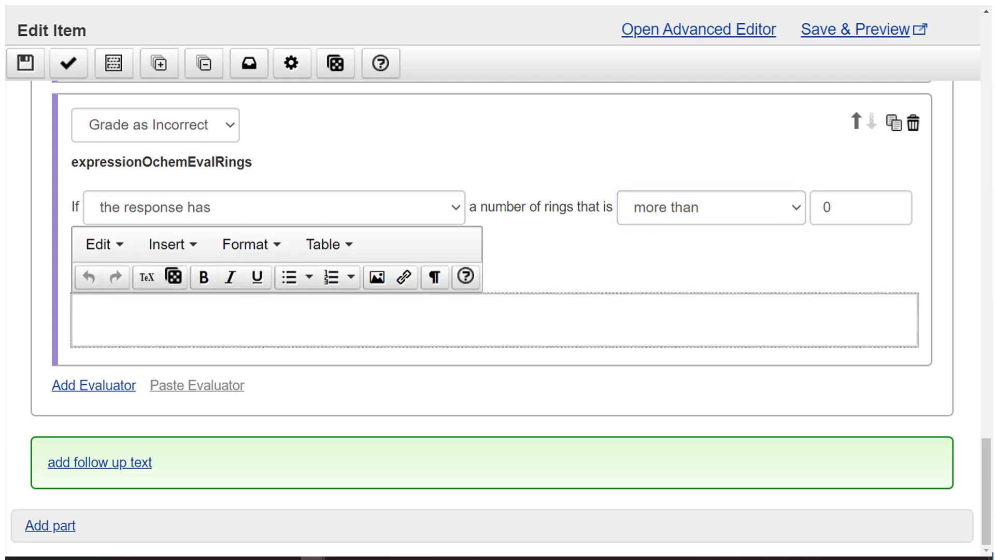
pyautogui.write('There')
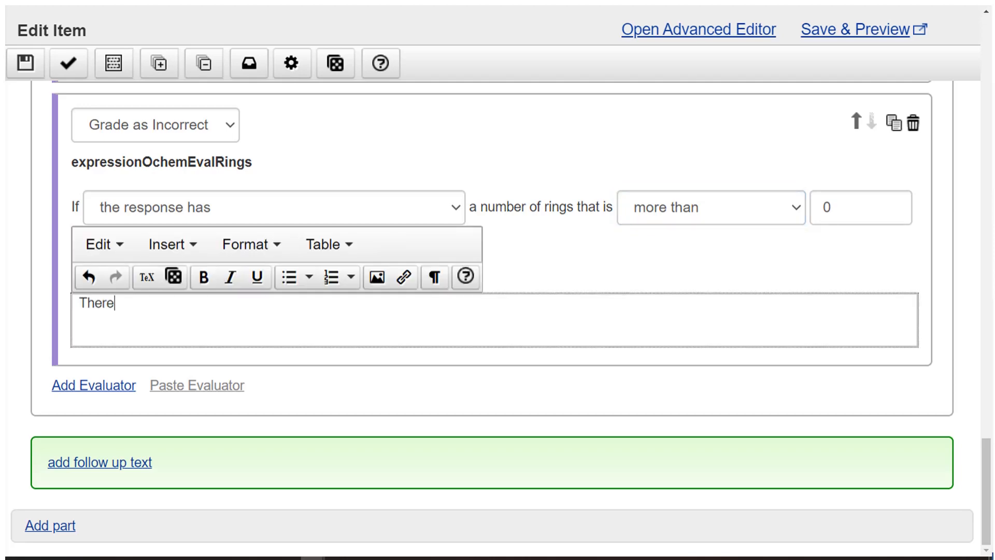
pyautogui.write('is no "')
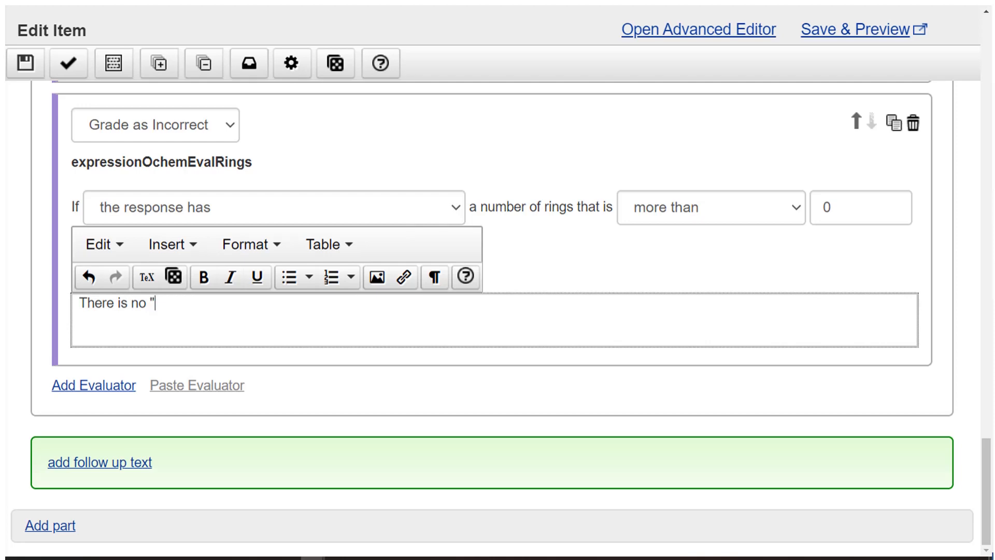
pyautogui.write('cyclo-" in the name of this compound.')
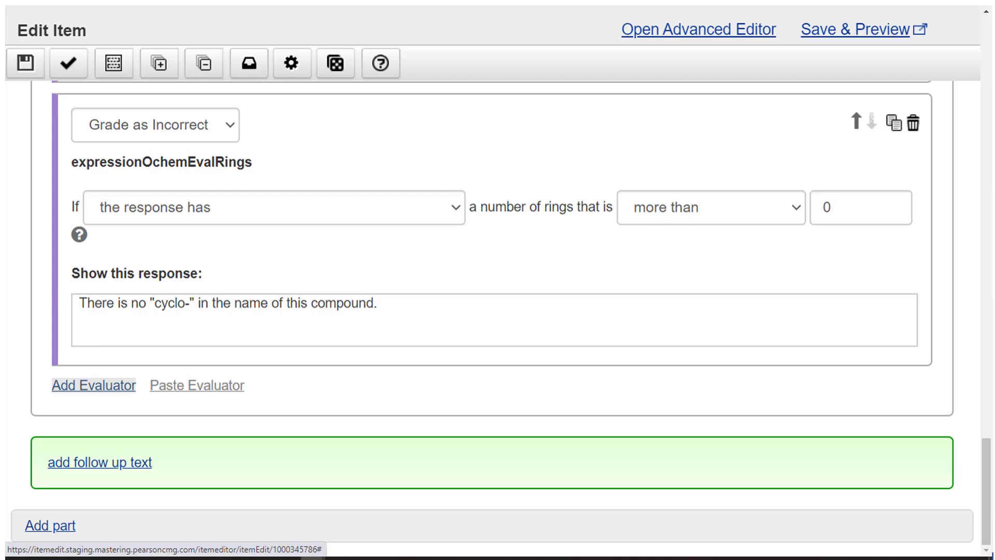
pyautogui.click(93, 386)
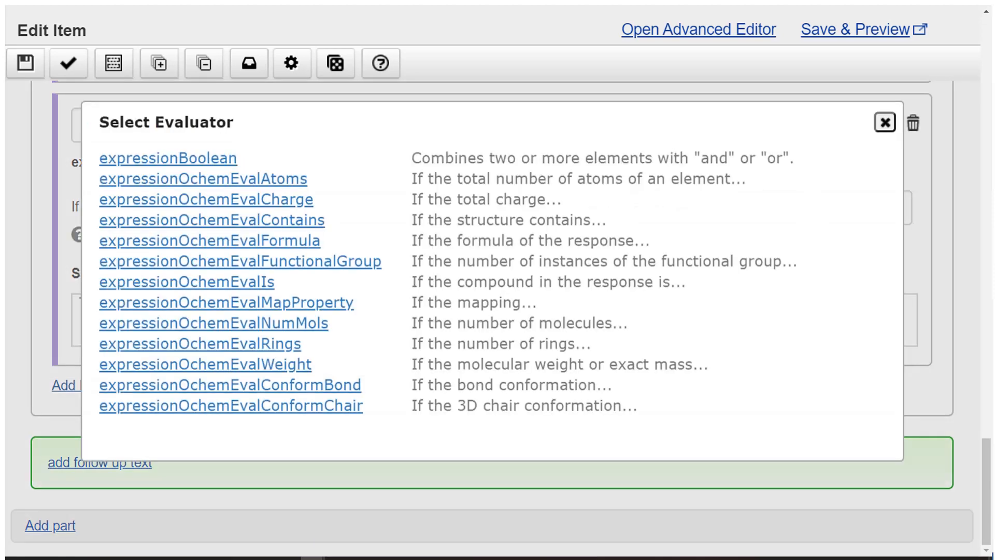
pyautogui.moveTo(202, 179)
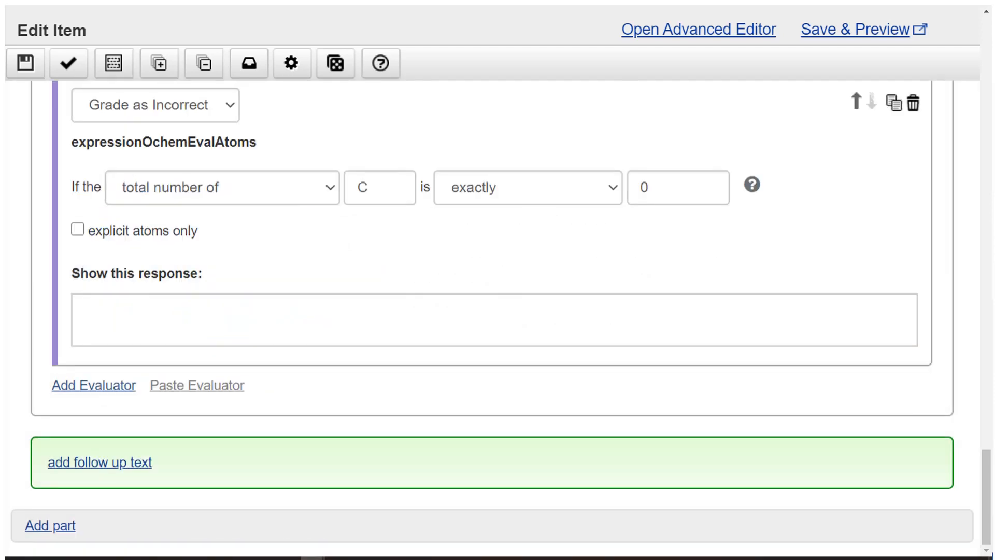
# Add a carbon-count check for not exactly 10 C atoms with feedback asking how many C atoms.
pyautogui.click(527, 187)
pyautogui.write('Octane has eight C atoms and ethyl has two, so your answer should have how')
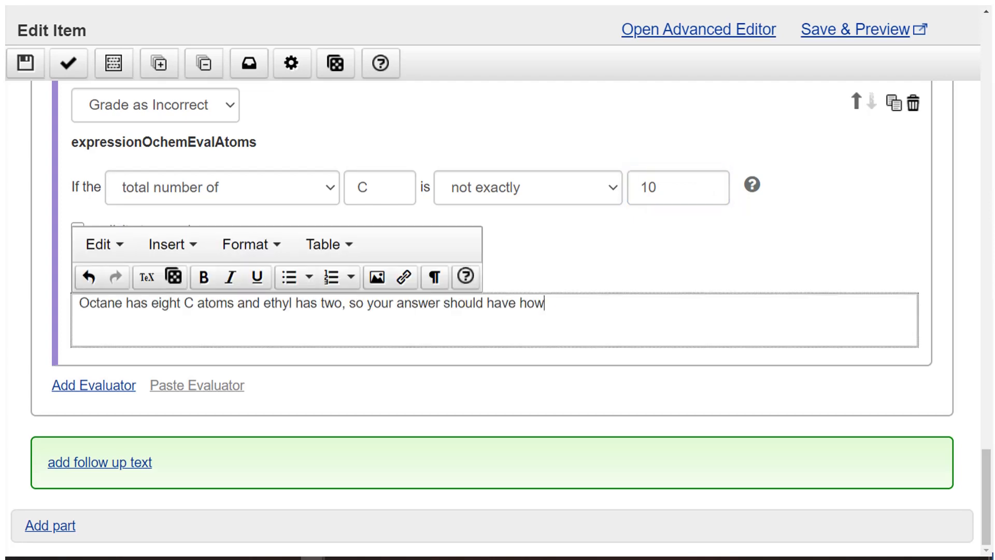
pyautogui.write('many C ato')
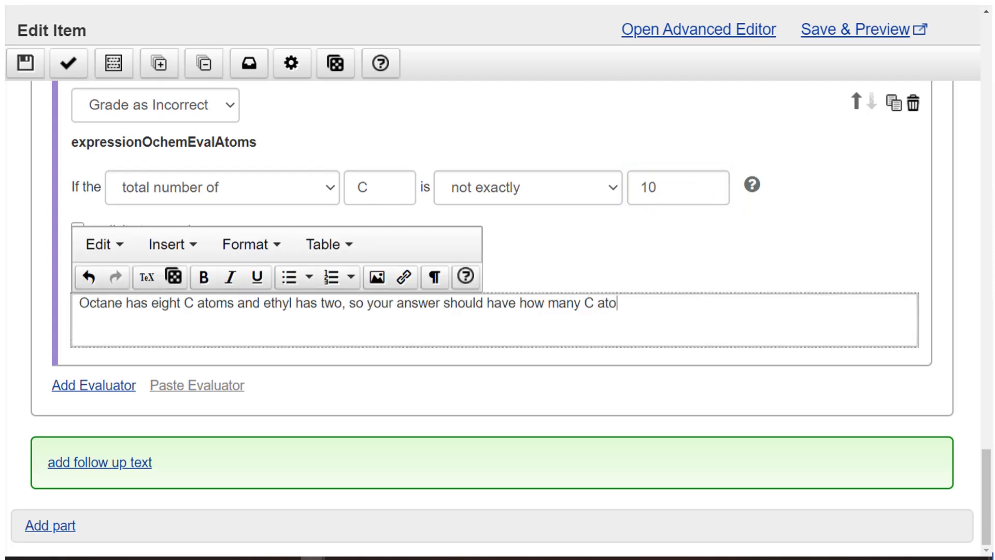
pyautogui.write('ms?')
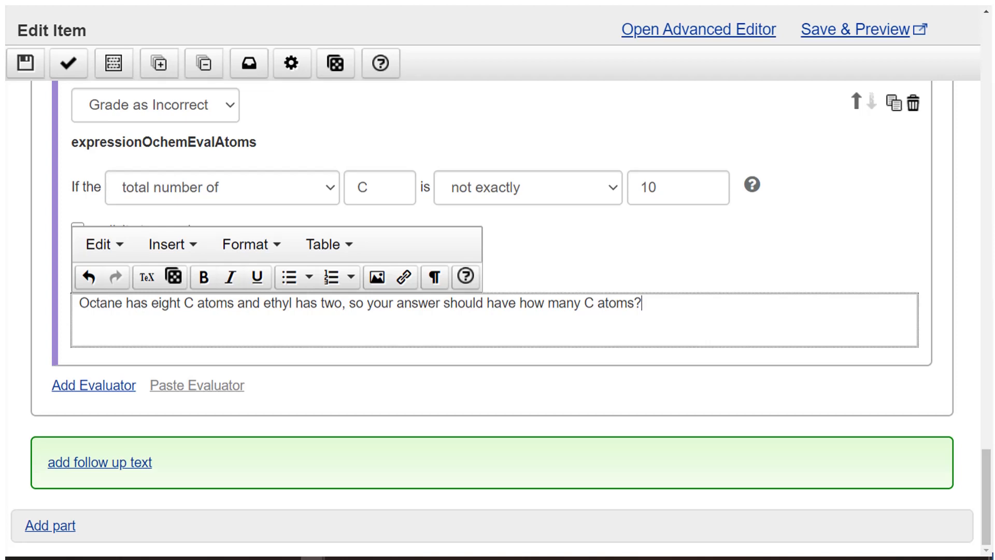
pyautogui.moveTo(92, 385)
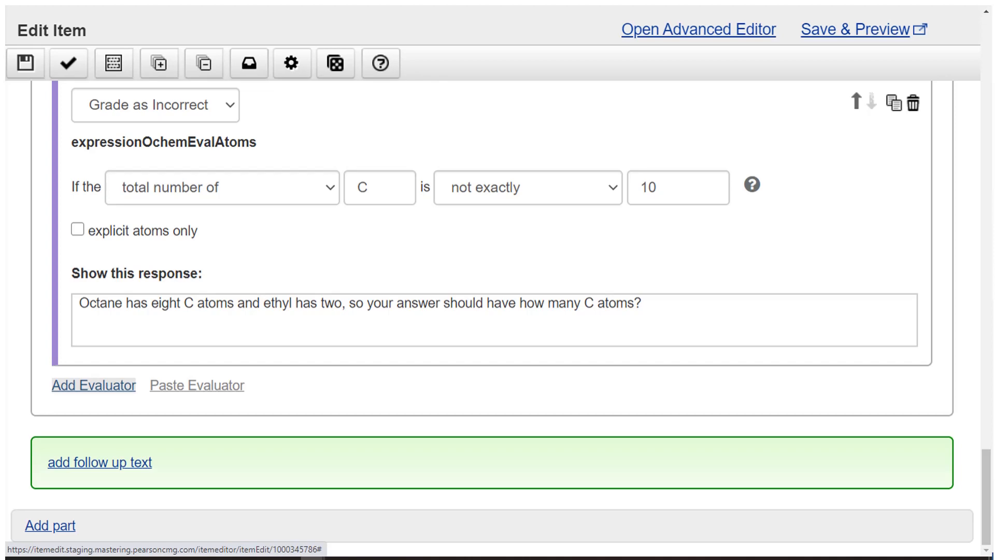
pyautogui.click(93, 384)
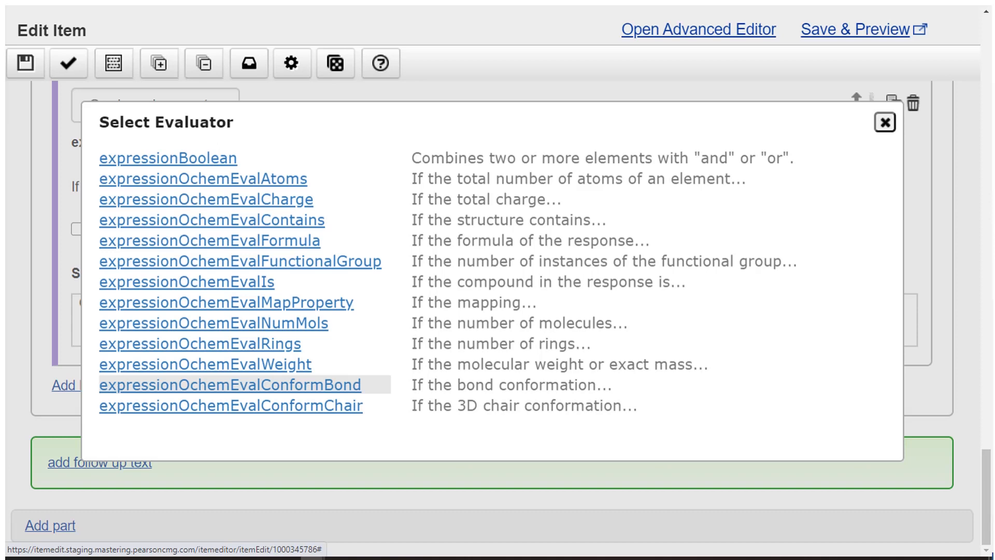
pyautogui.moveTo(209, 240)
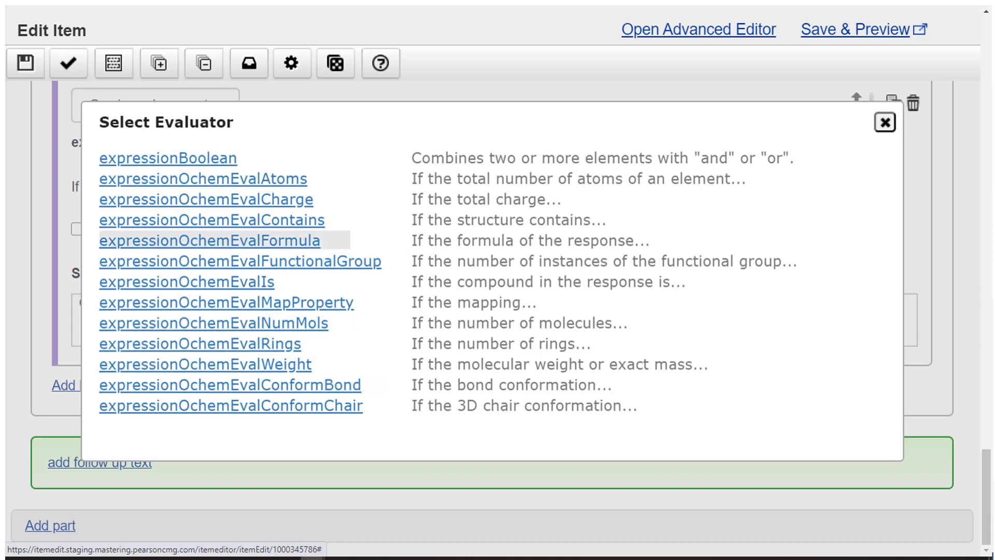
# Add a formula check triggered when the response doesn't have C10H22.
pyautogui.click(210, 239)
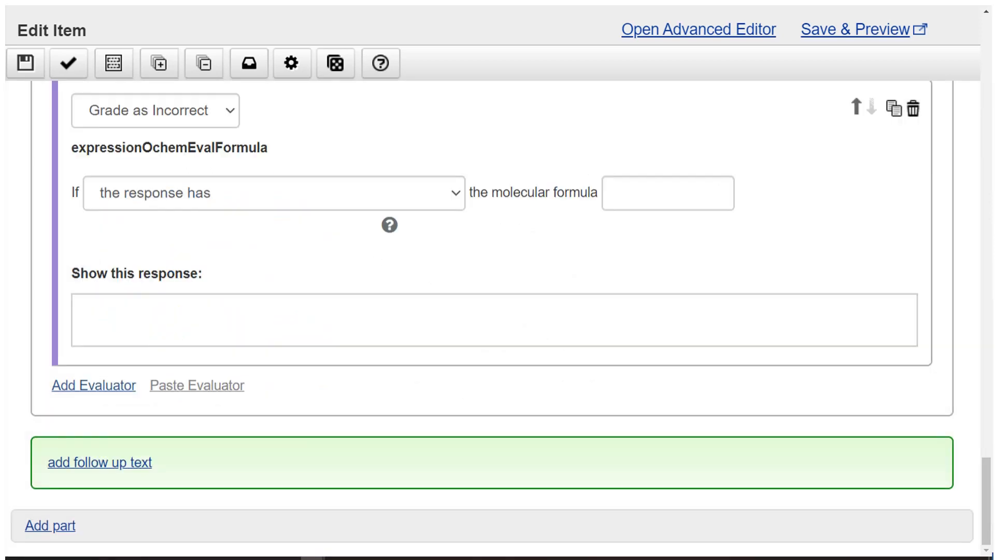
pyautogui.click(273, 193)
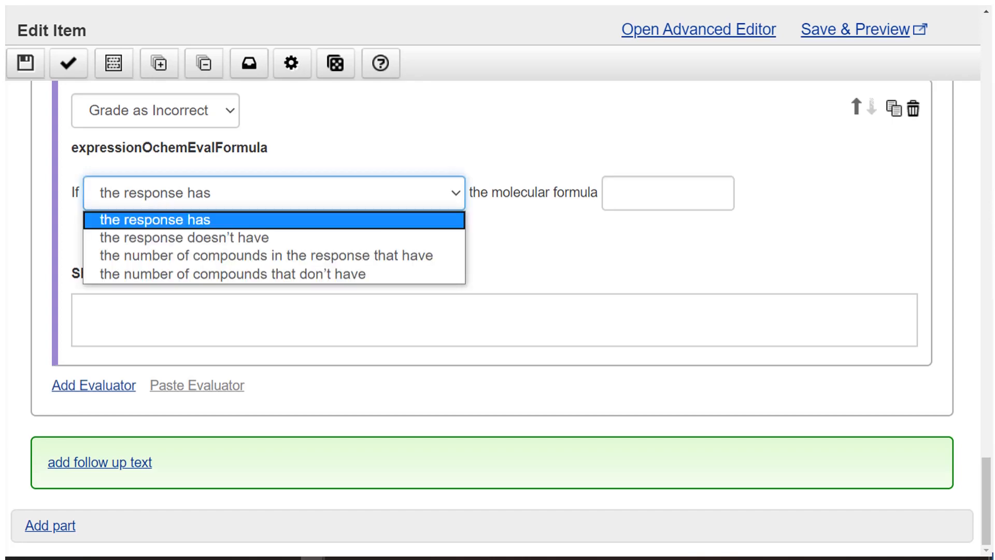
pyautogui.click(184, 237)
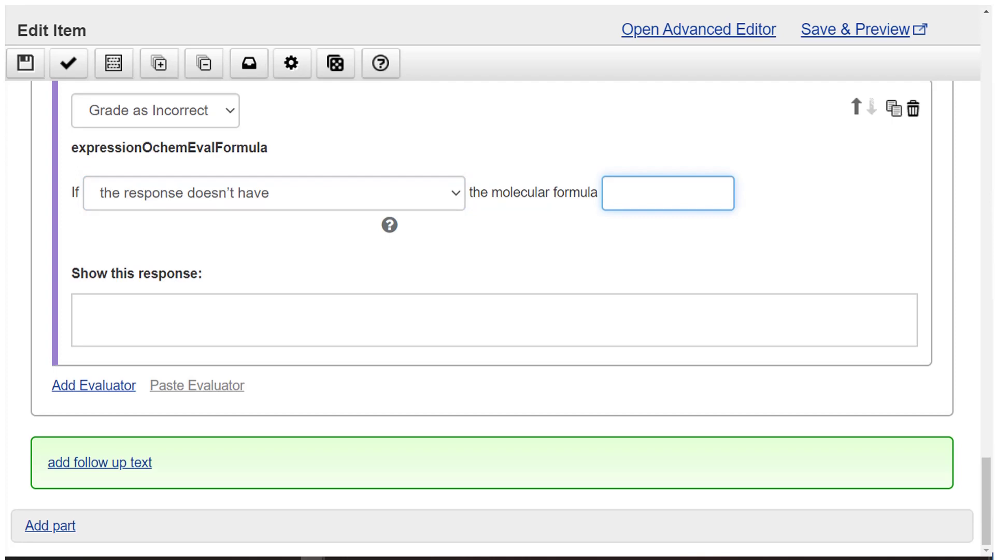
pyautogui.write('C10H22')
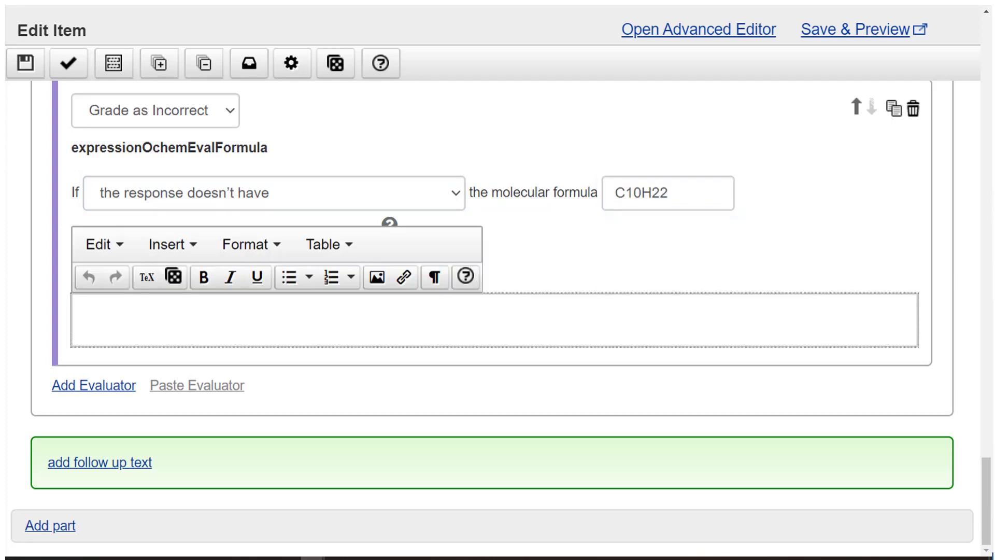
# Write feedback asking what the '-ane' suffix suggests about bonds and functional groups.
pyautogui.write('What does')
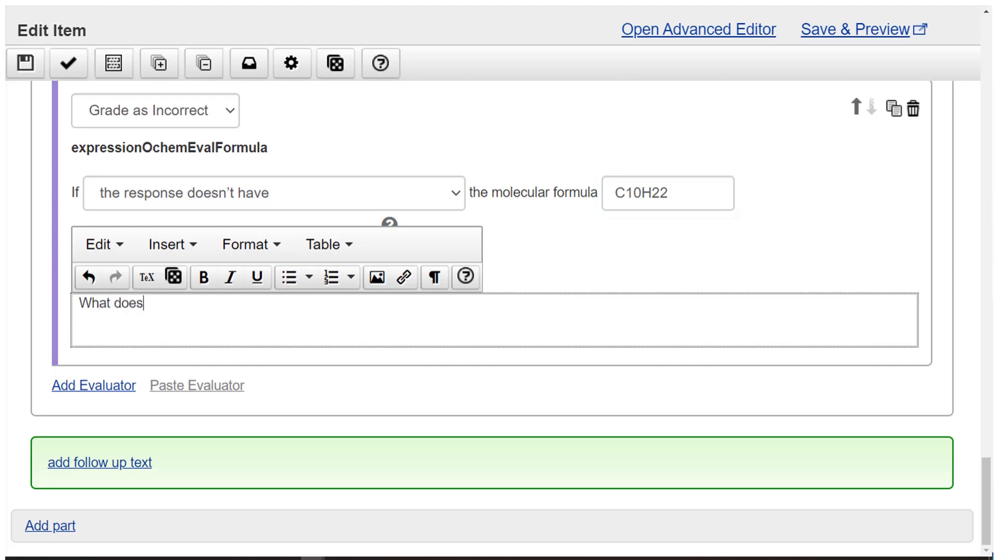
pyautogui.write('the suffix "')
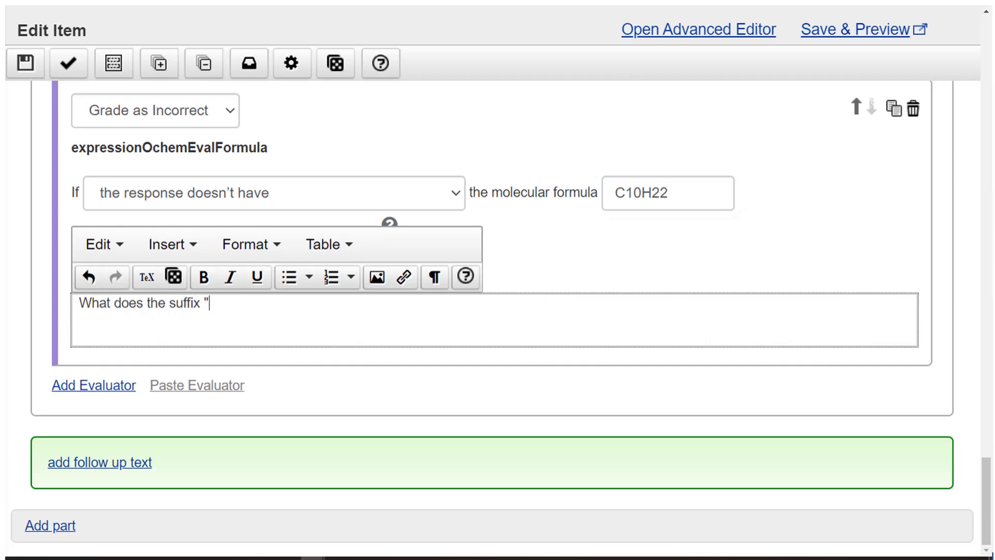
pyautogui.write('-ane" suggest about n bonds and functional groups in this compo')
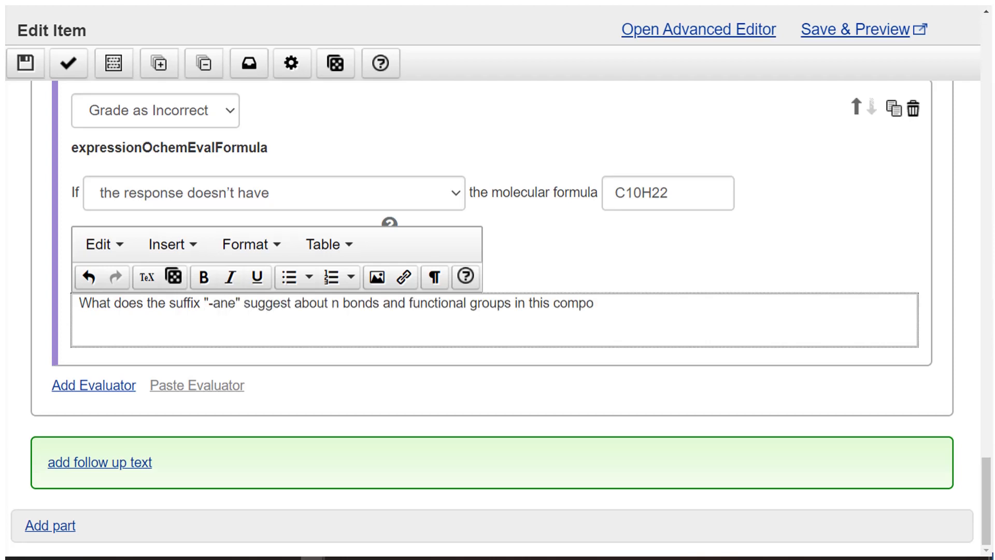
pyautogui.write('un')
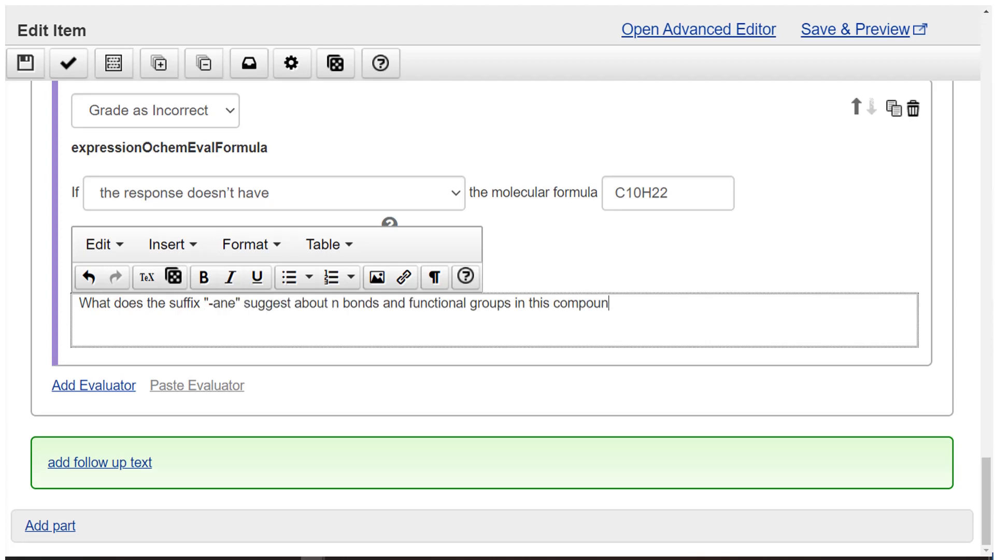
pyautogui.write('d?')
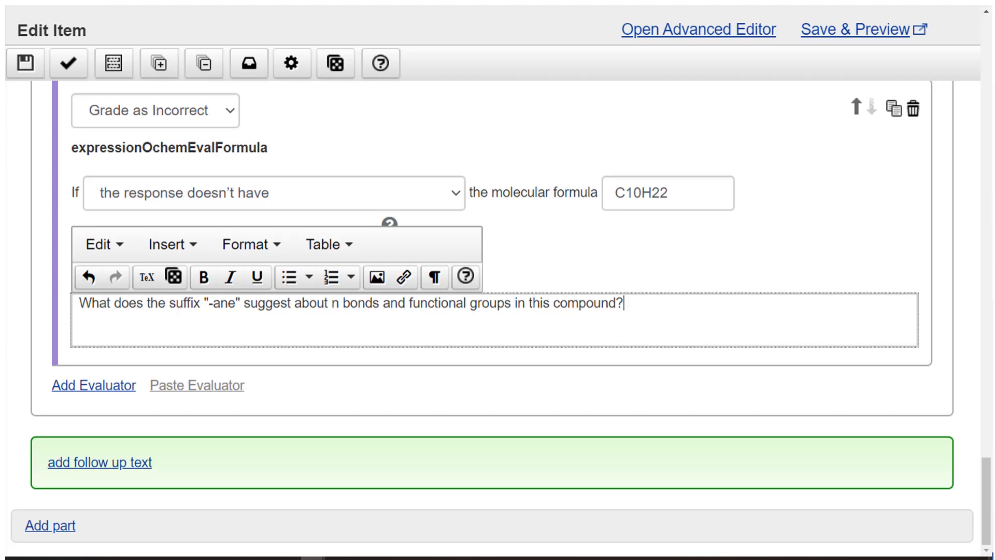
# Add an expressionOchemEvalContains substructure check and start drawing a straight octane chain.
pyautogui.click(92, 385)
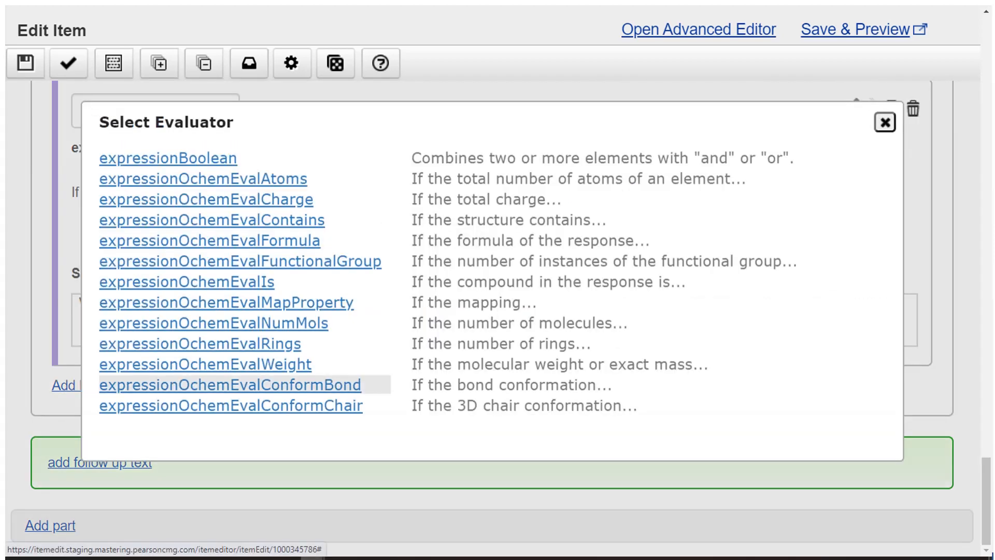
pyautogui.moveTo(239, 261)
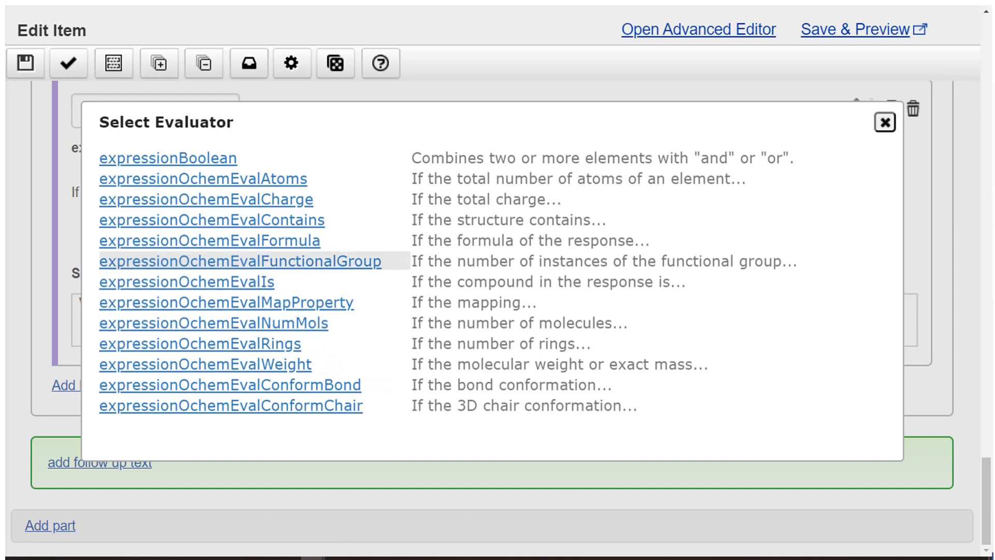
pyautogui.click(211, 219)
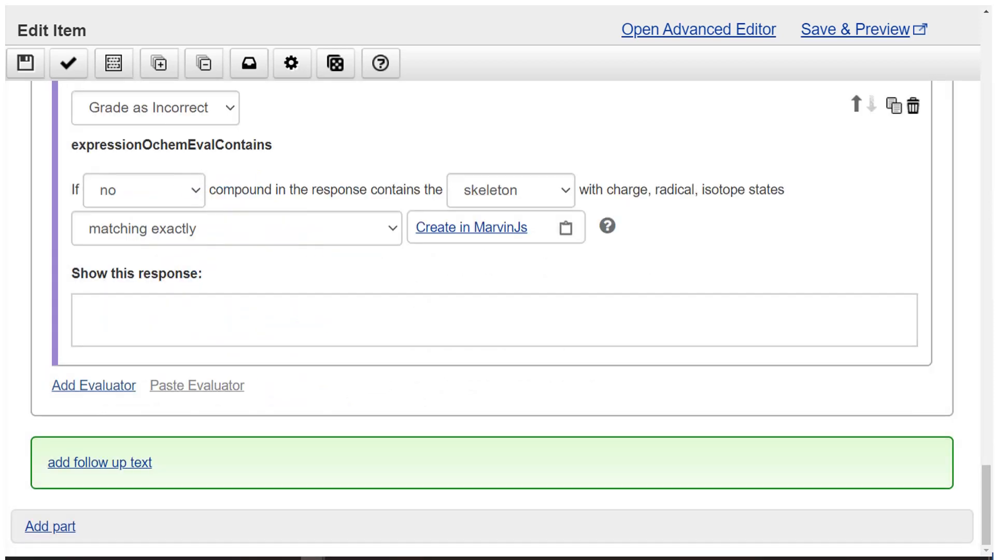
pyautogui.click(510, 189)
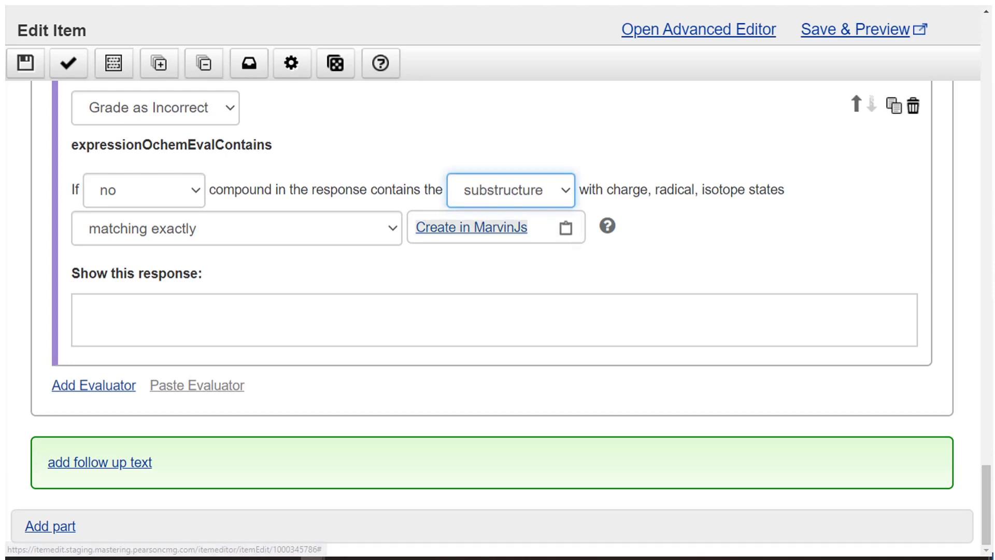
pyautogui.click(470, 227)
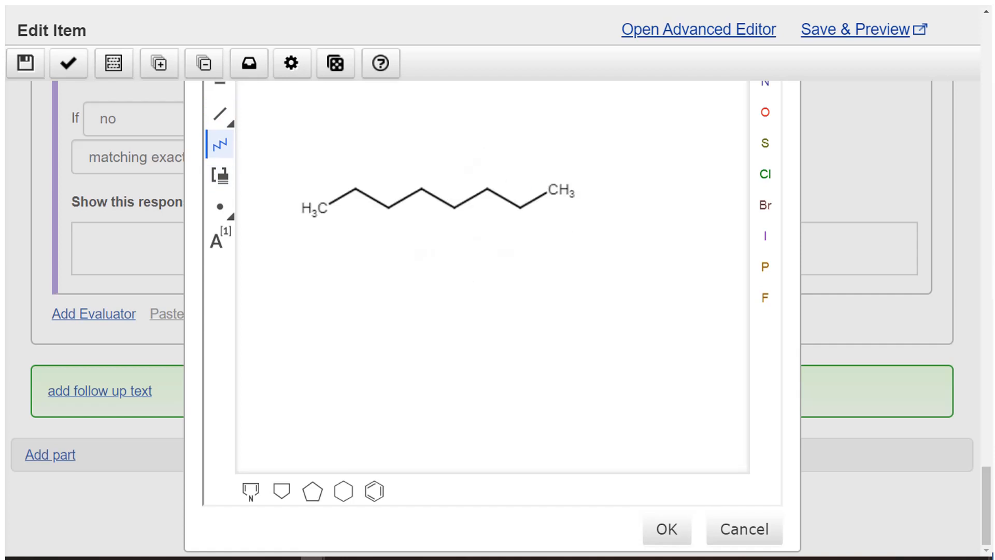
# Accept the drawn chain and rename the compound to CH3CCCCCCCH3.
pyautogui.click(665, 529)
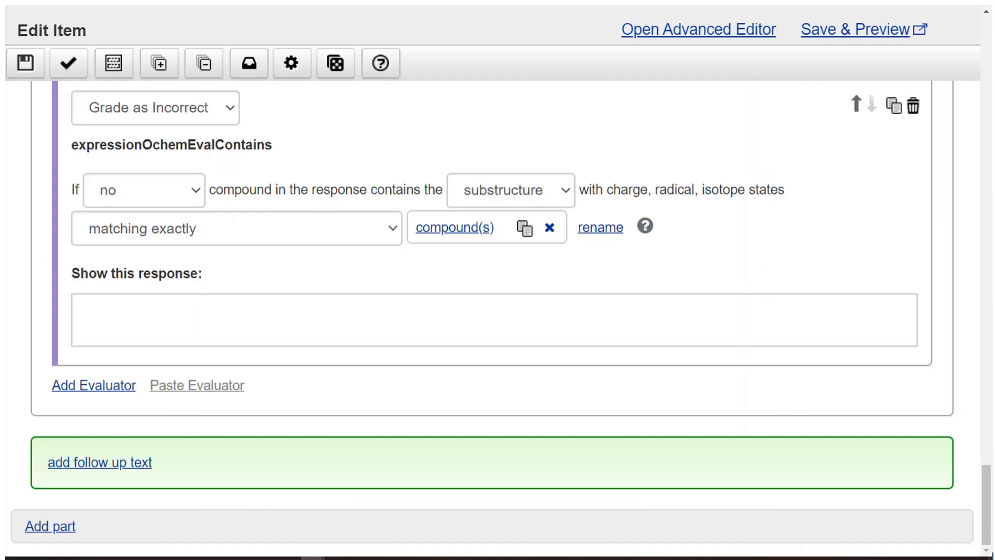
pyautogui.click(599, 227)
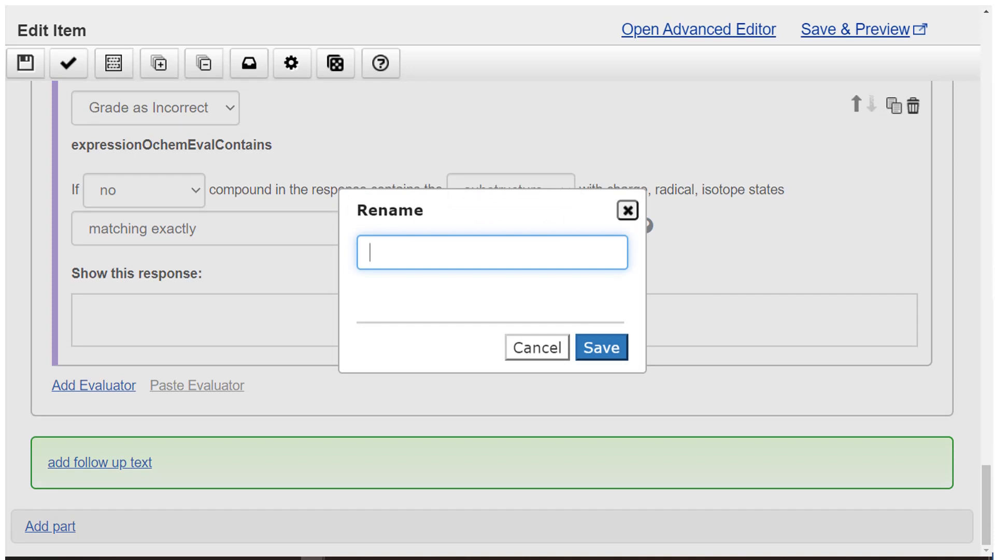
pyautogui.write('CH3CCCCCC')
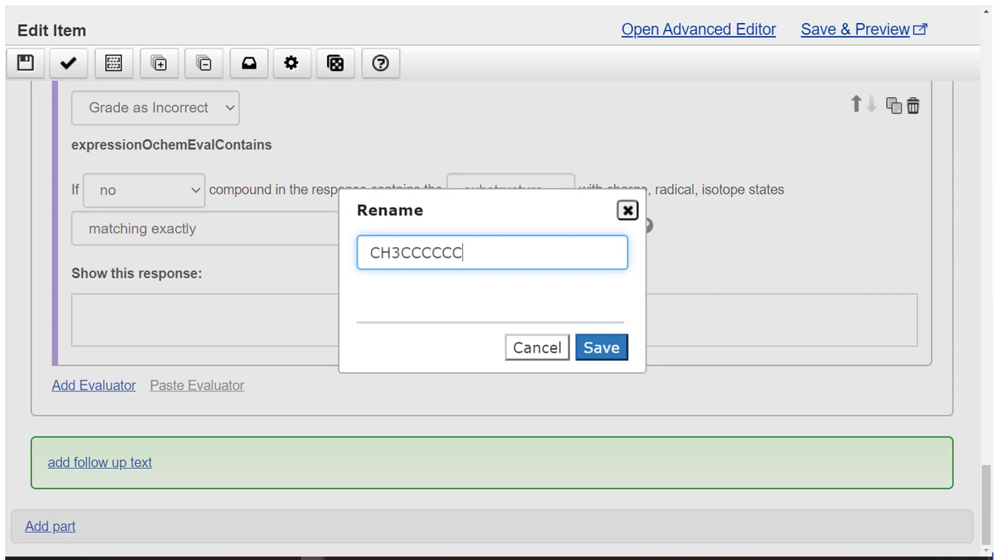
pyautogui.write('CH3')
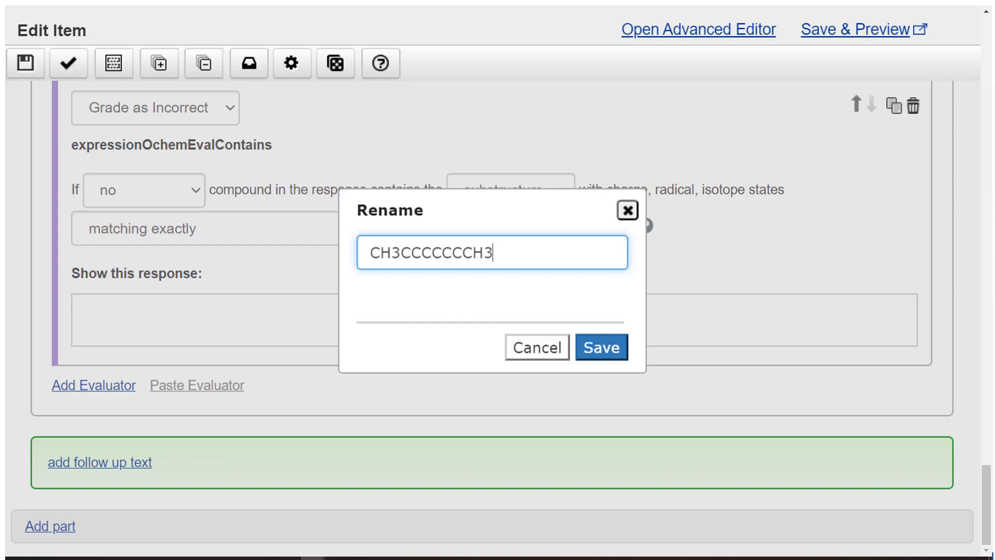
pyautogui.click(599, 347)
pyautogui.write('What does "octane" suggest about the longest straight chain of')
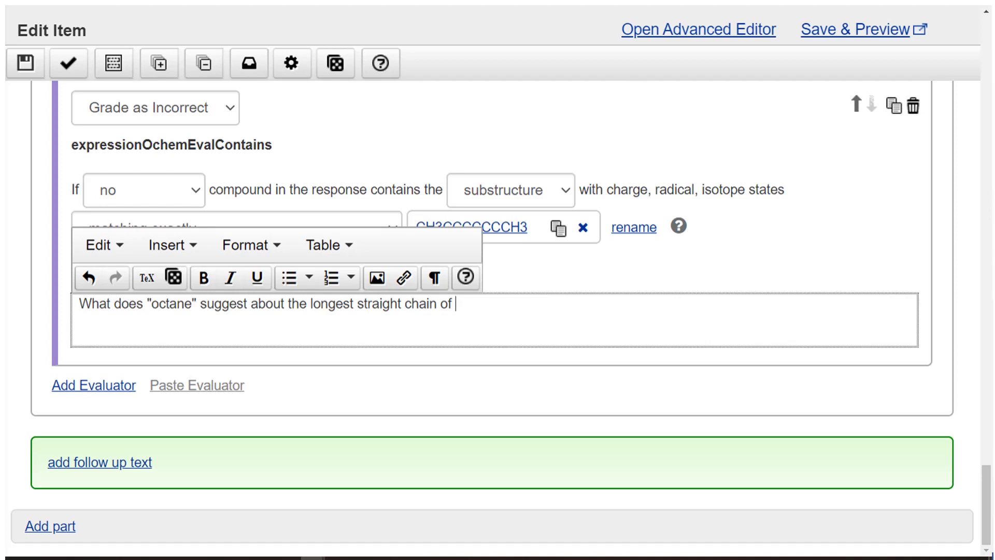
# Add feedback asking what "octane" suggests about the C atoms in this compound.
pyautogui.write('C atoms in this')
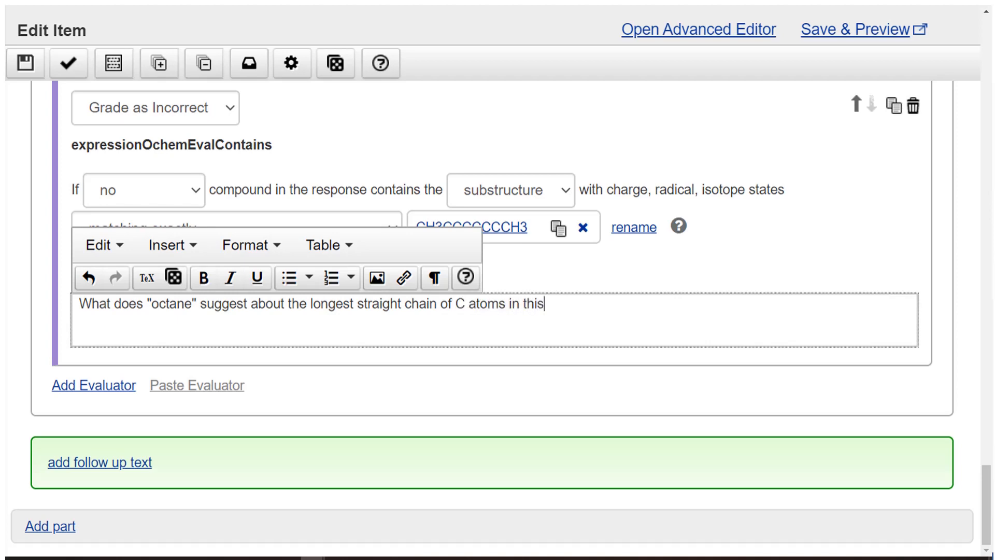
pyautogui.write('compound')
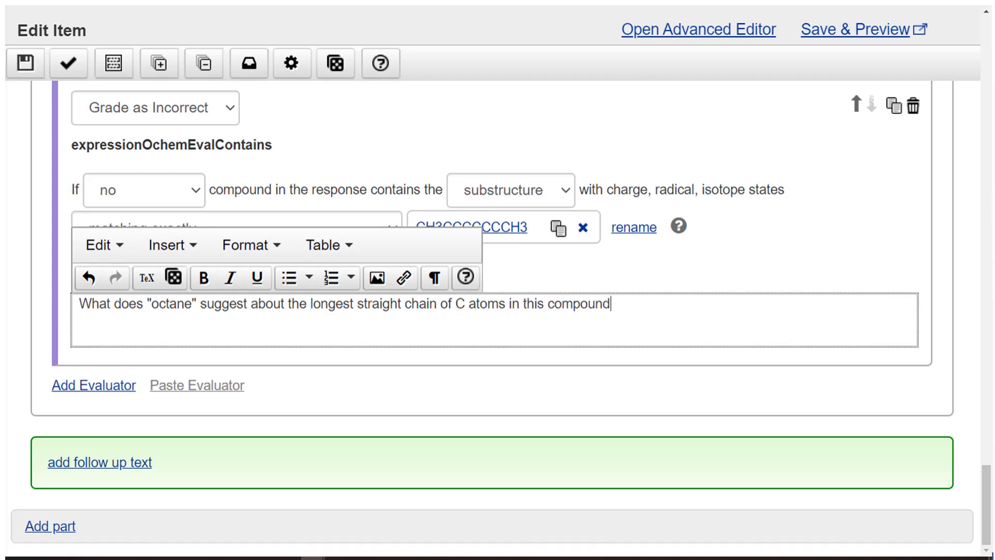
pyautogui.write('?')
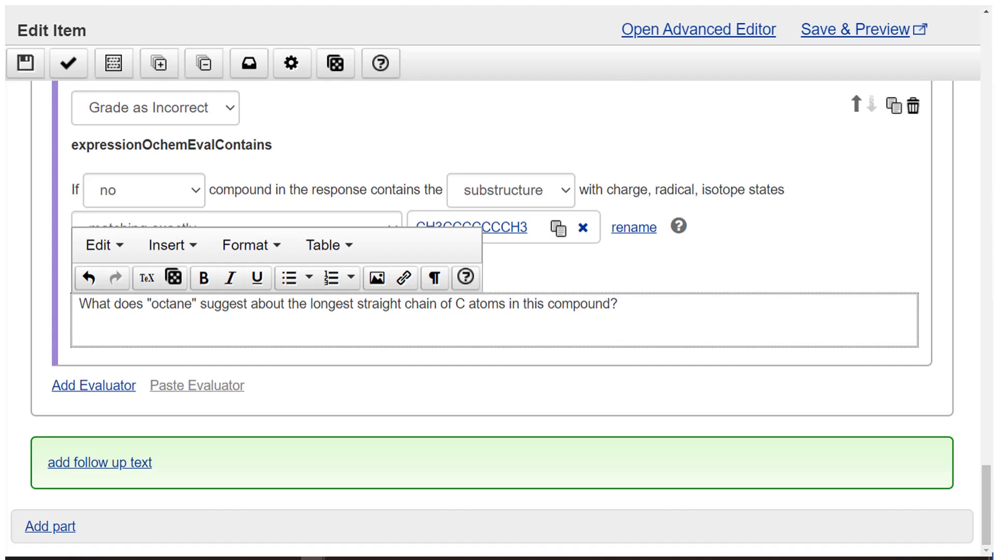